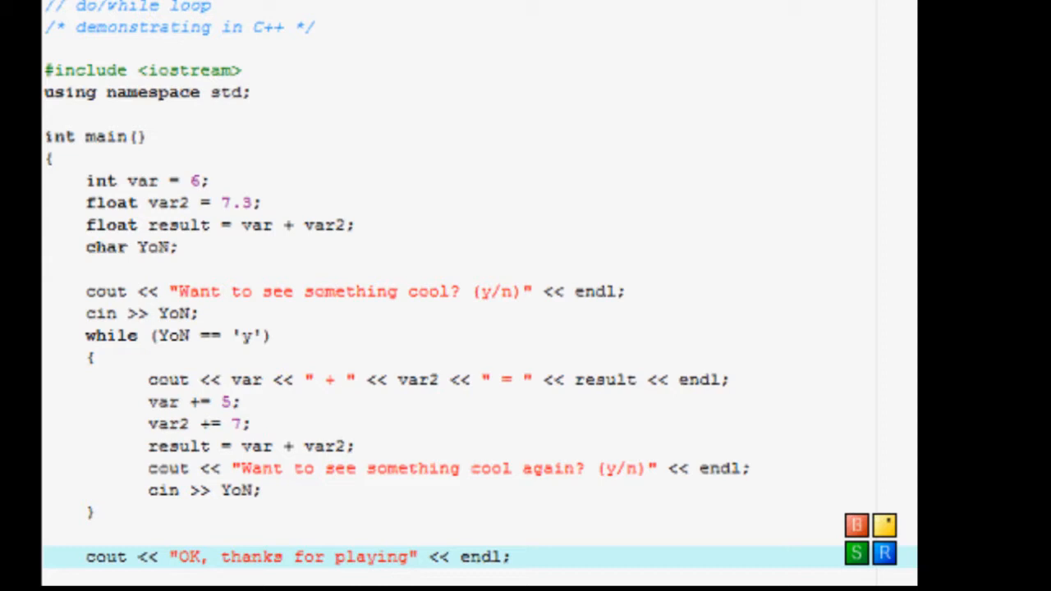
- Run the while-loop program and answer y at the prompts to repeat the summing loop
click(167, 335)
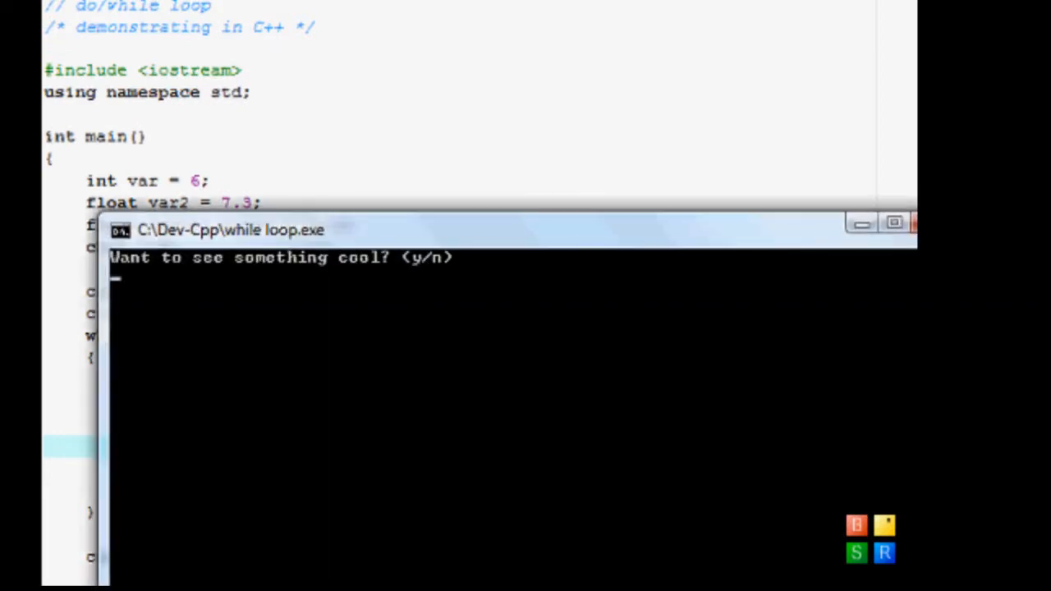
text(y)
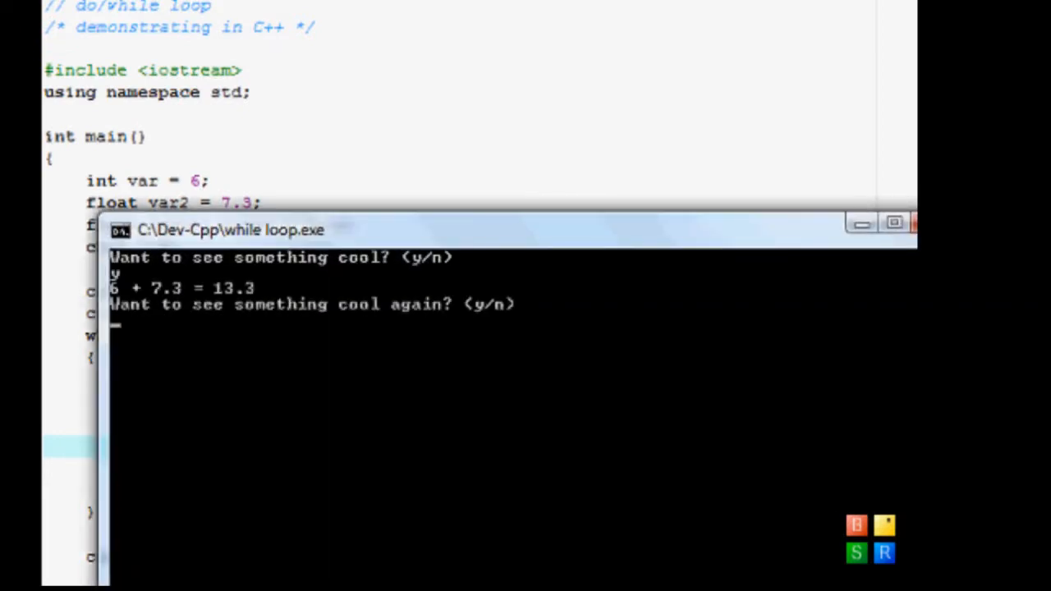
text(y)
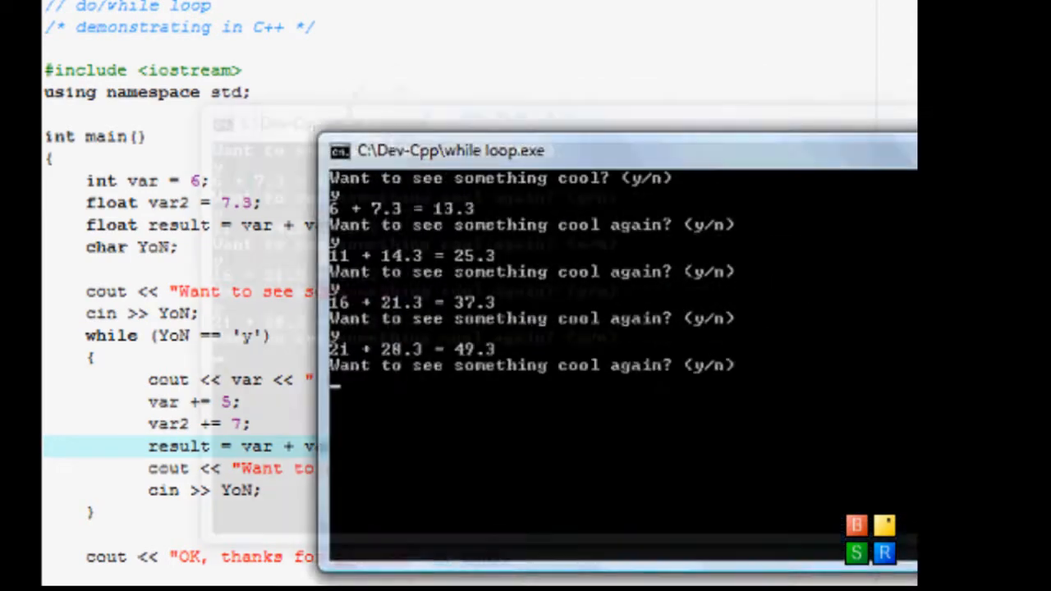
- End the program with n and change the top comment to read 'switch statement'
text(n)
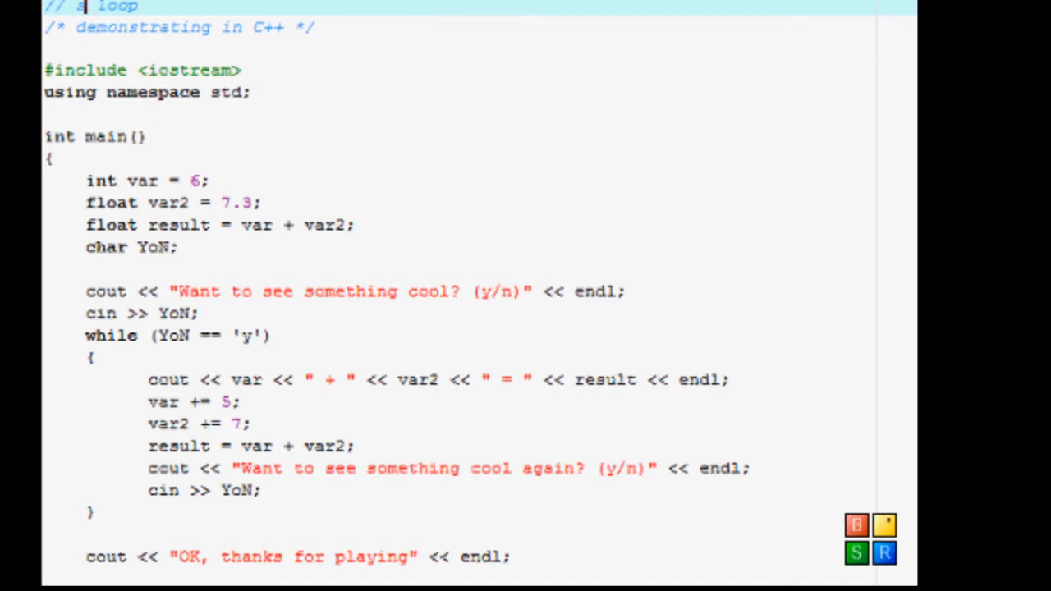
text(witch)
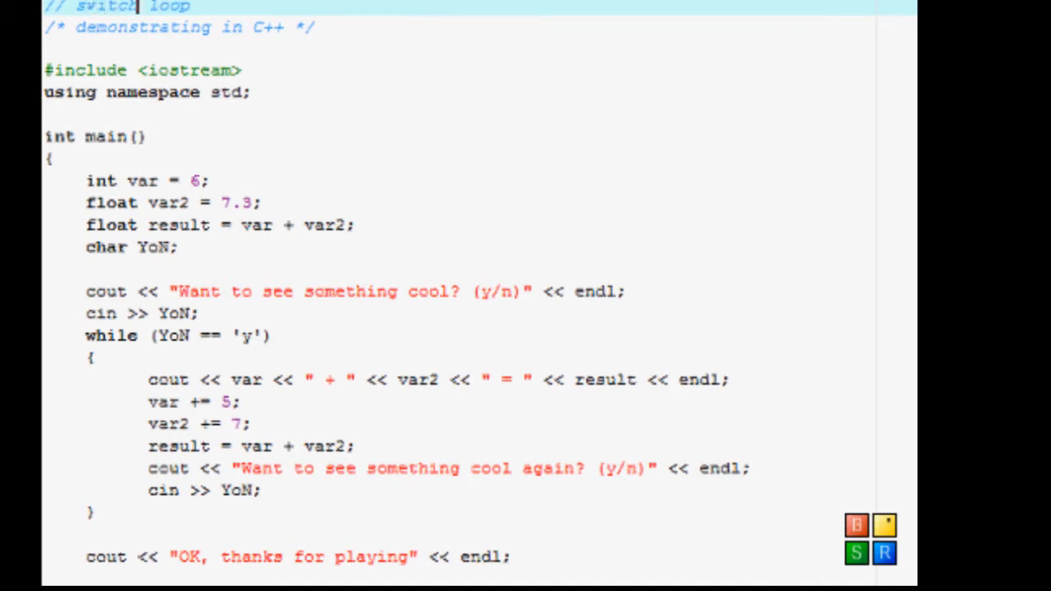
double_click(167, 6)
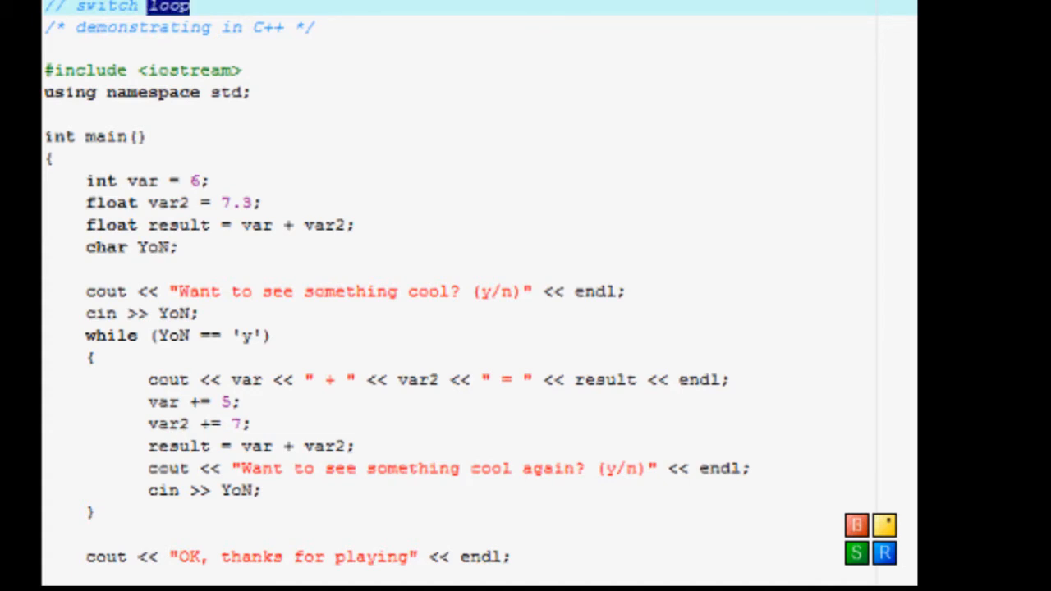
text(state)
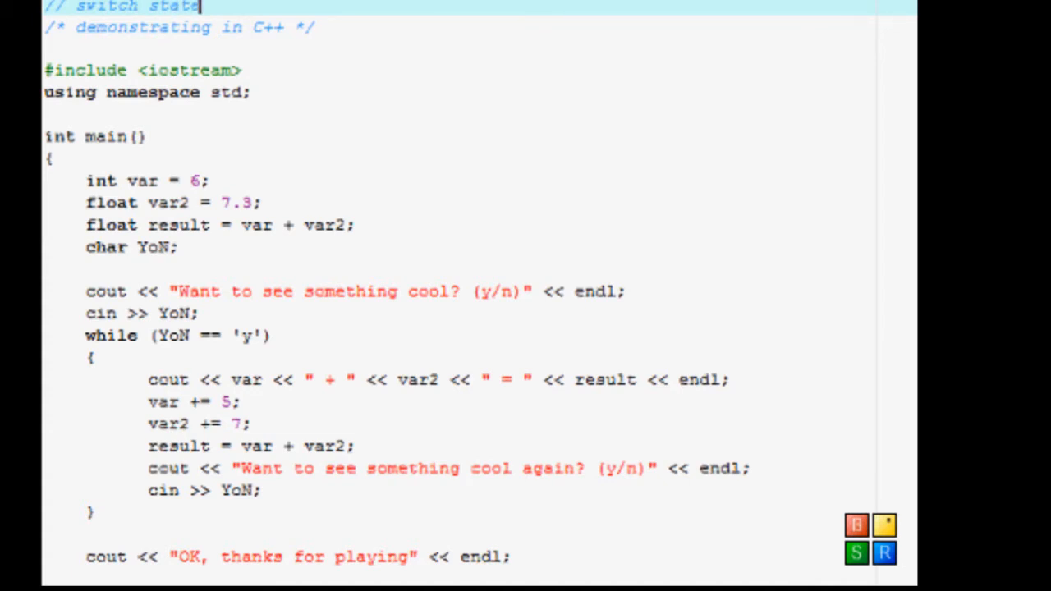
text(ment)
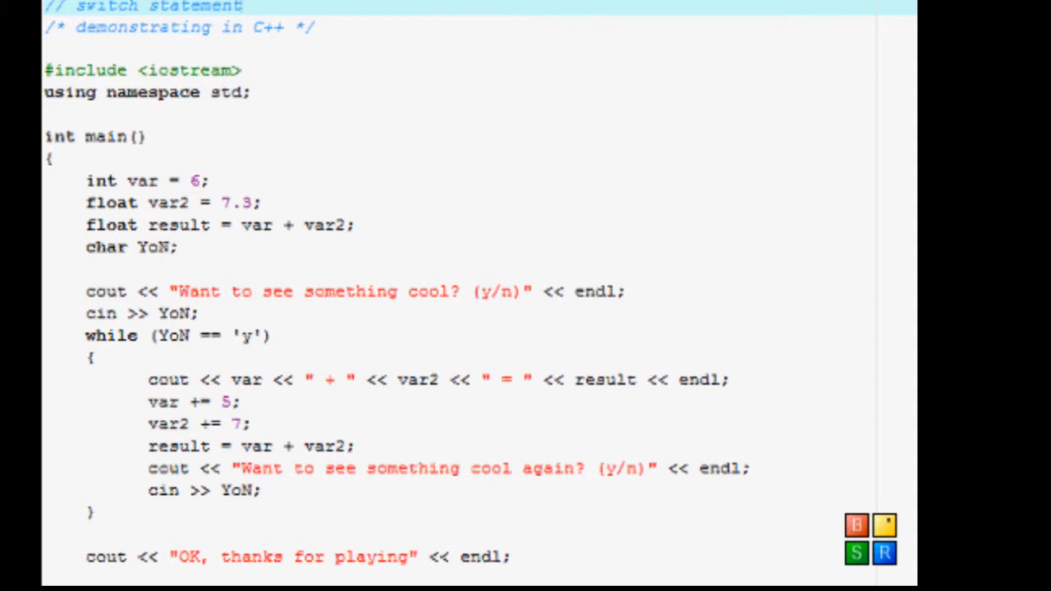
click(243, 6)
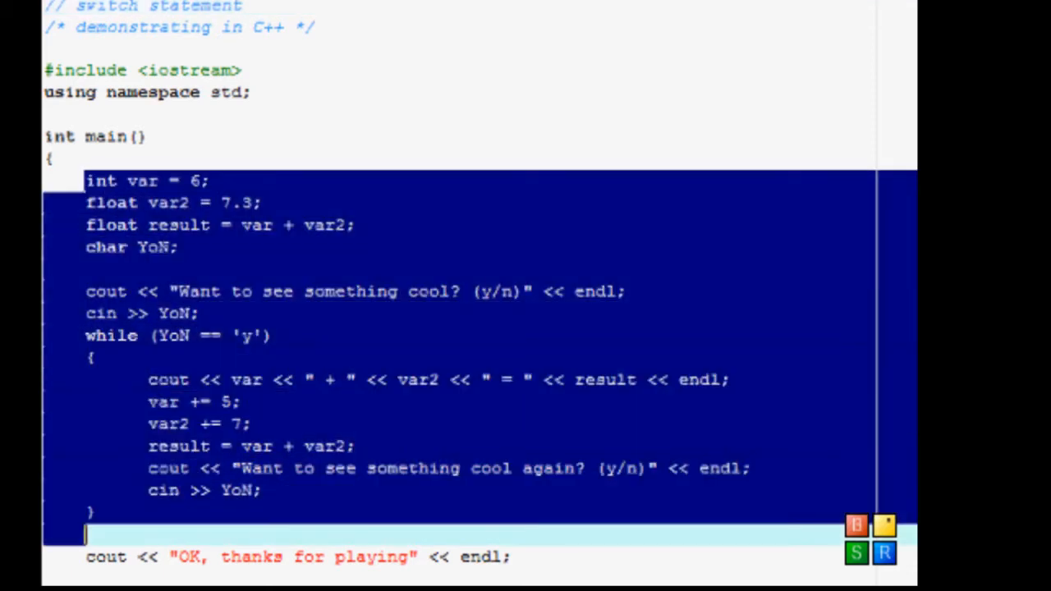
- Delete the old while-loop code, leaving only system("pause") and return 0 in main
key(Delete)
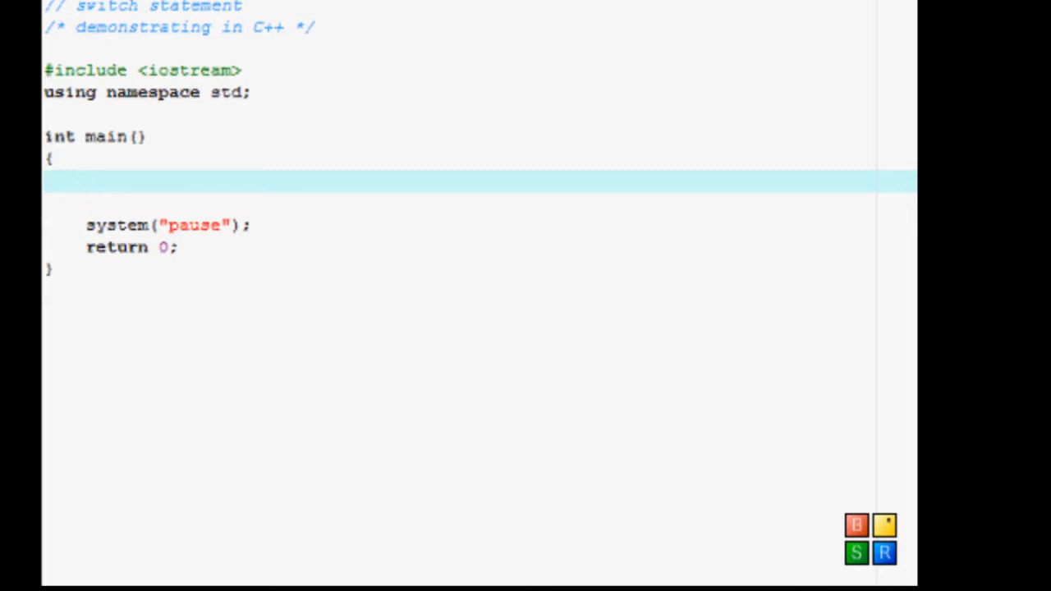
click(86, 180)
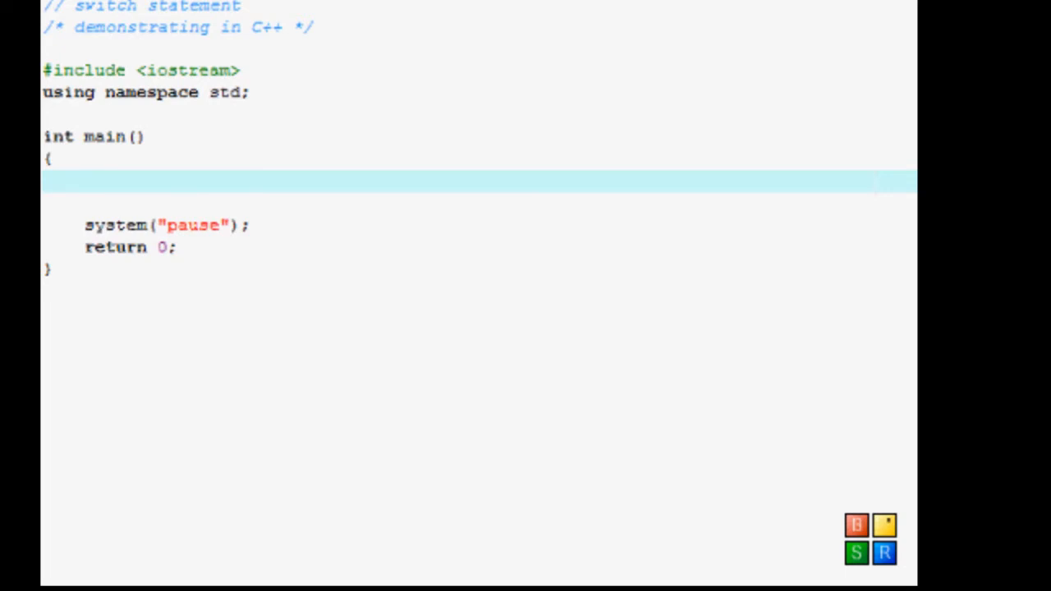
- Declare int channel and add the cout prompt "You have just turned on the TV. What channel would you like to watch"
text(int)
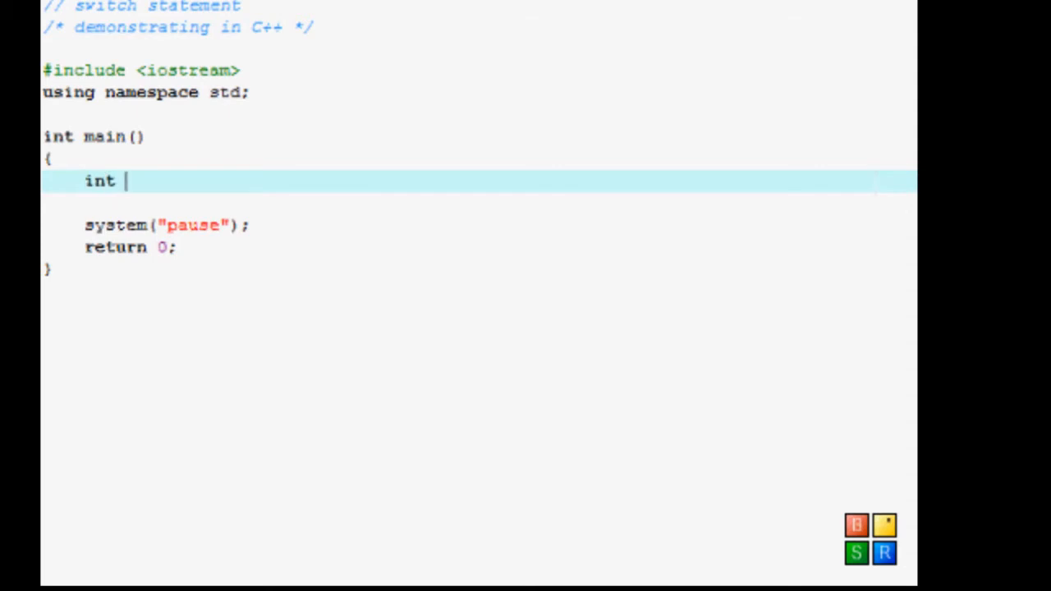
text(channel;)
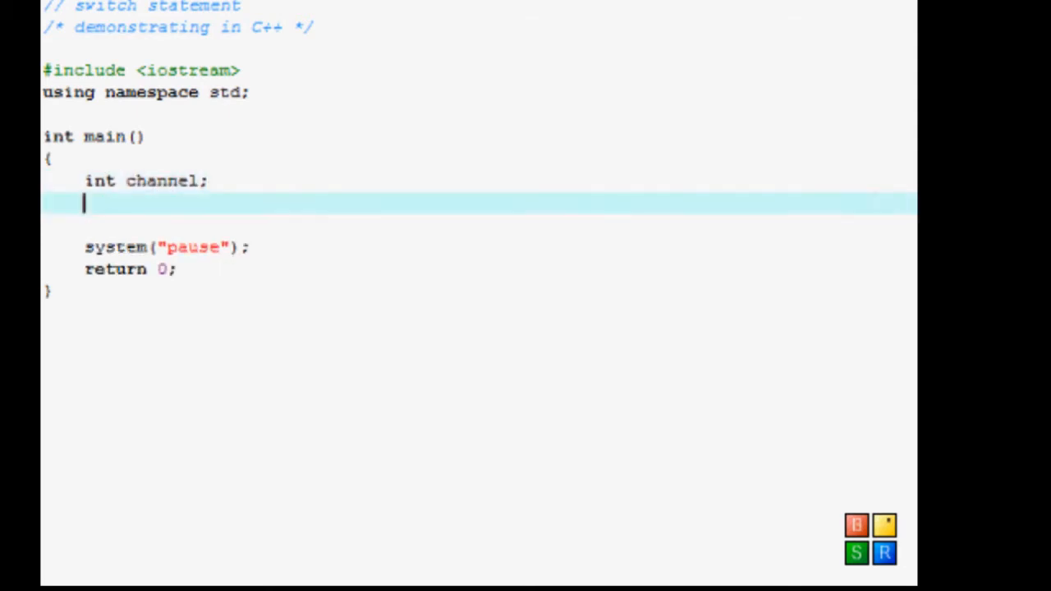
text(cout <<)
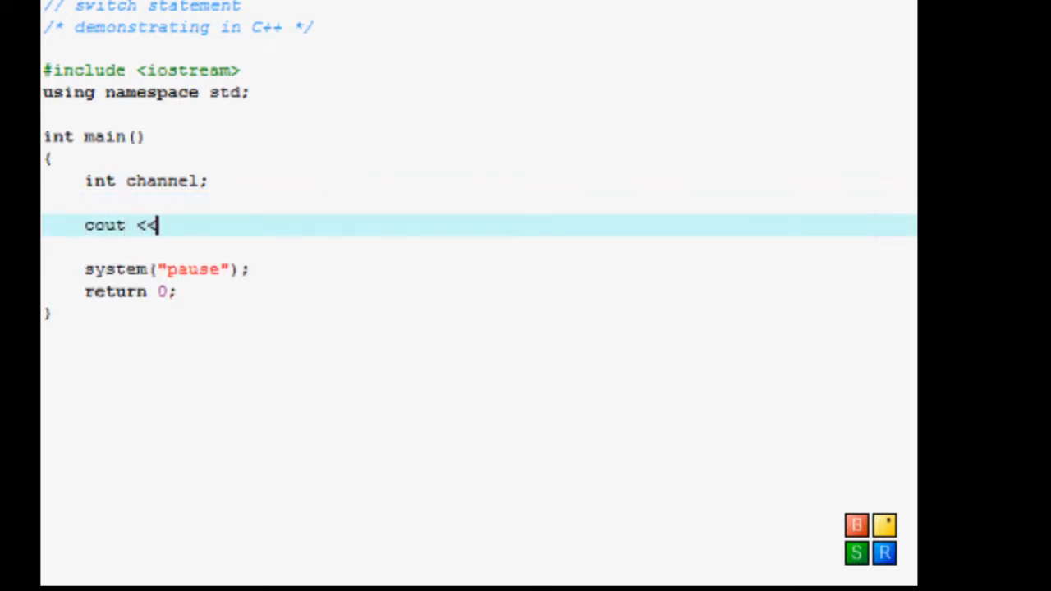
text("You have ju)
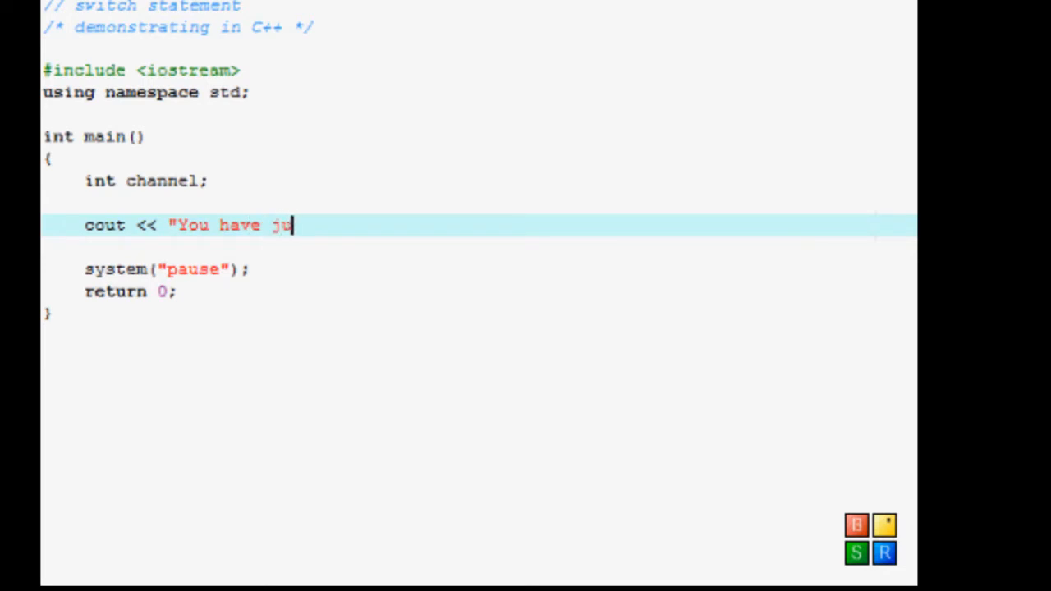
text(st rue)
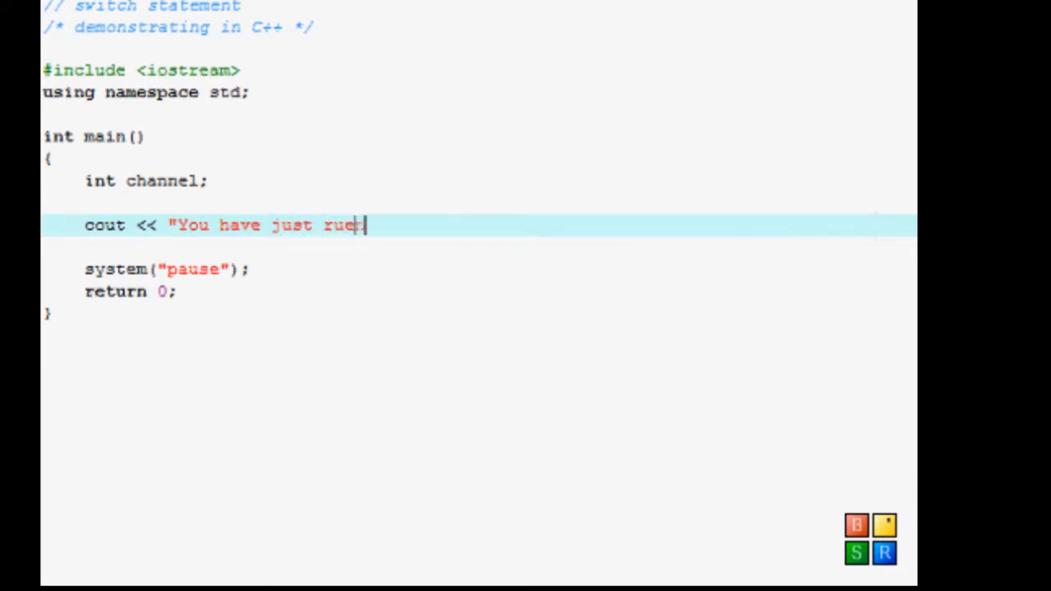
text(tu)
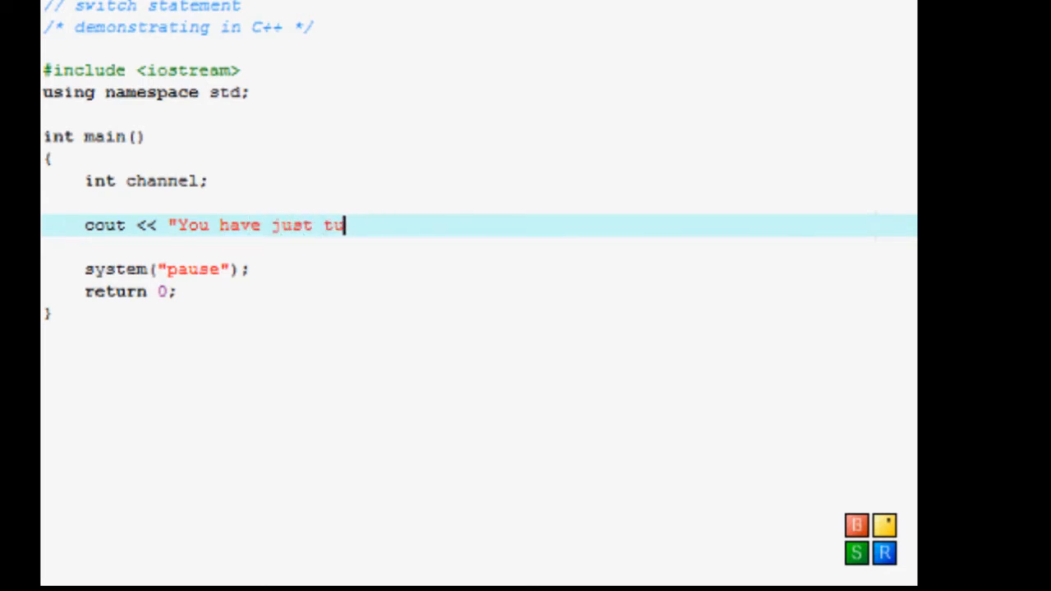
text(rned on the)
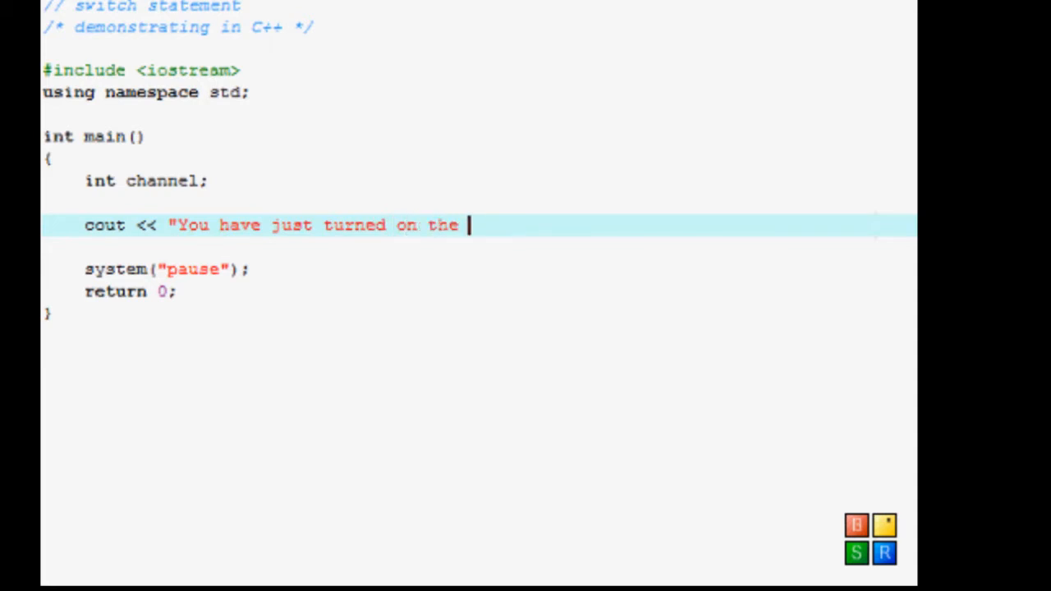
text(TV. W)
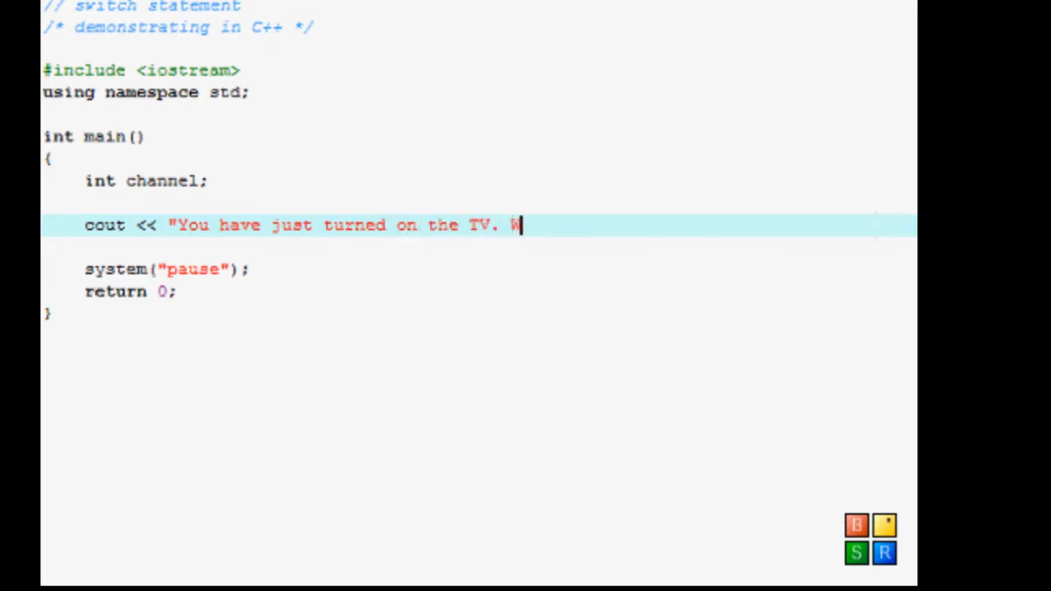
text(hat chann)
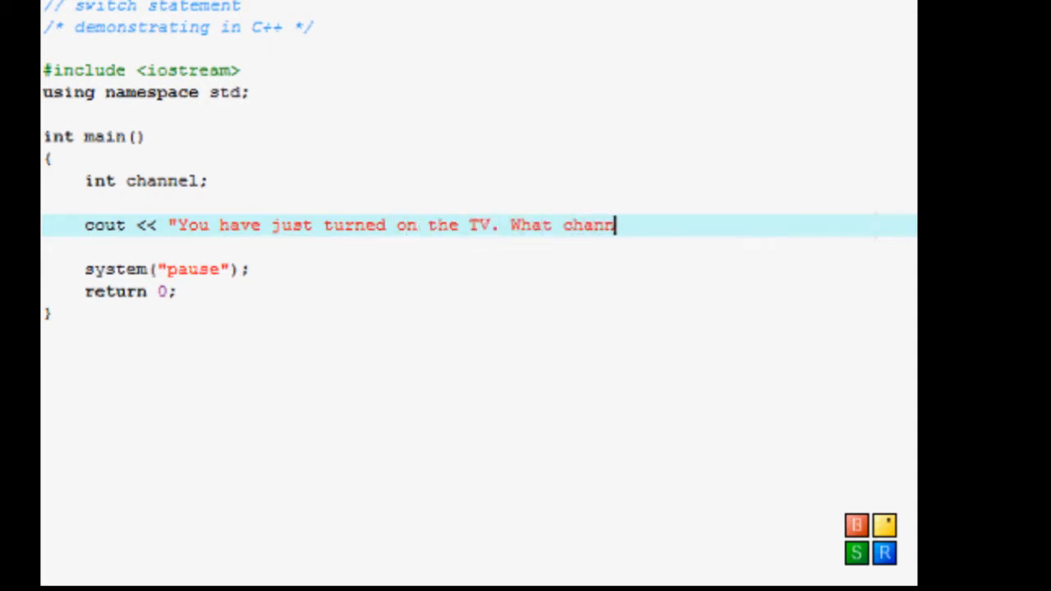
text(el would you l)
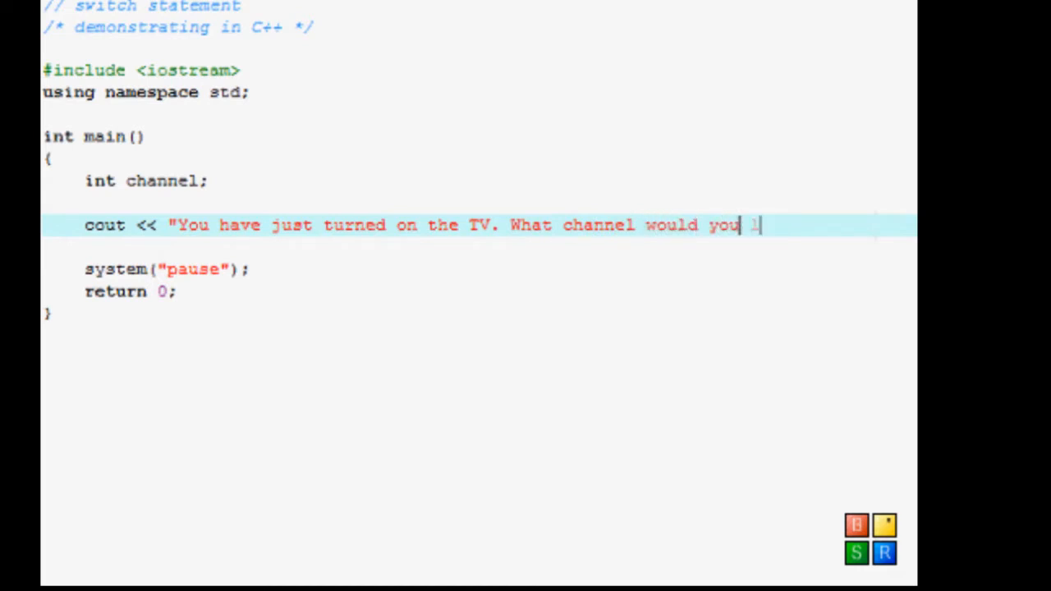
text(ike to w)
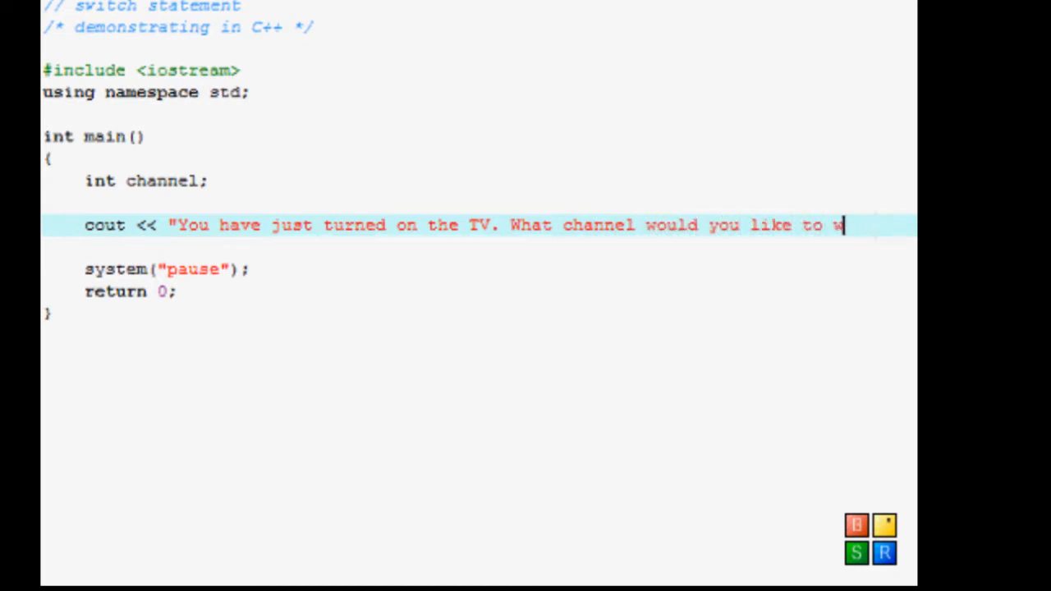
text(atch" <)
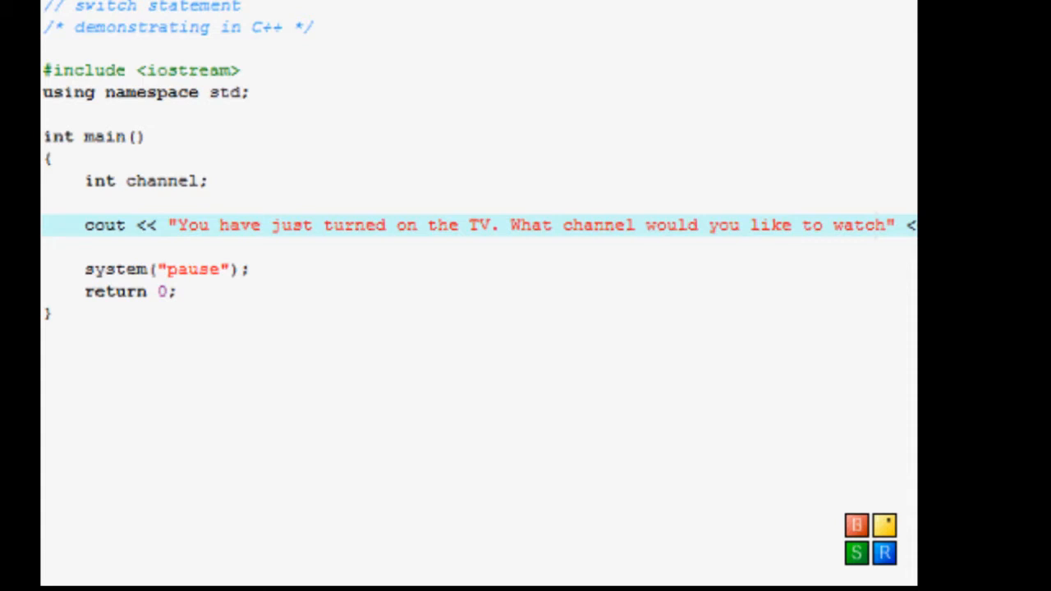
key(enter)
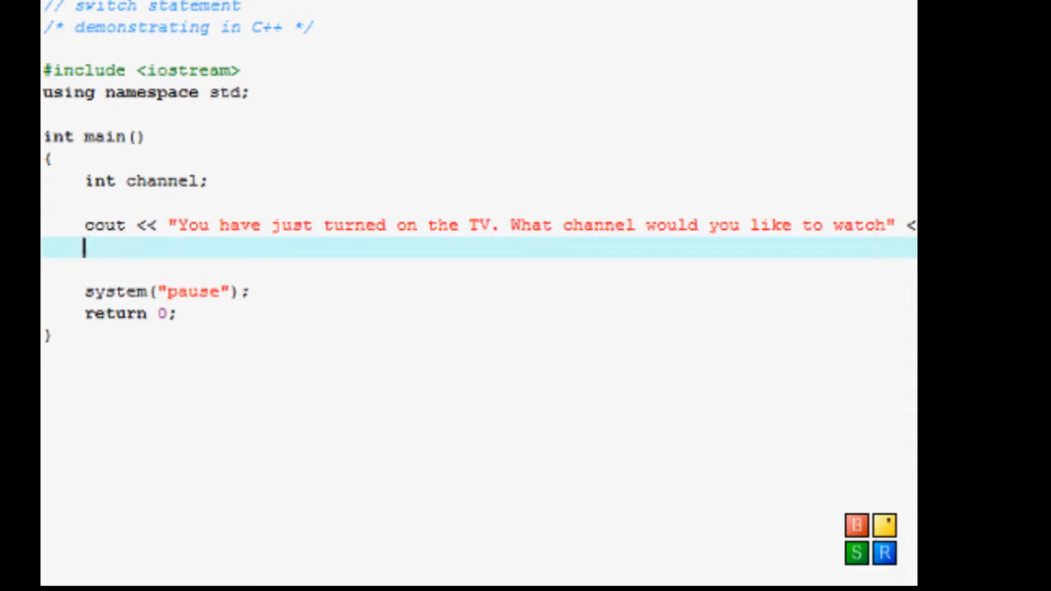
- Read the user's input with cin >> channel
text(cin)
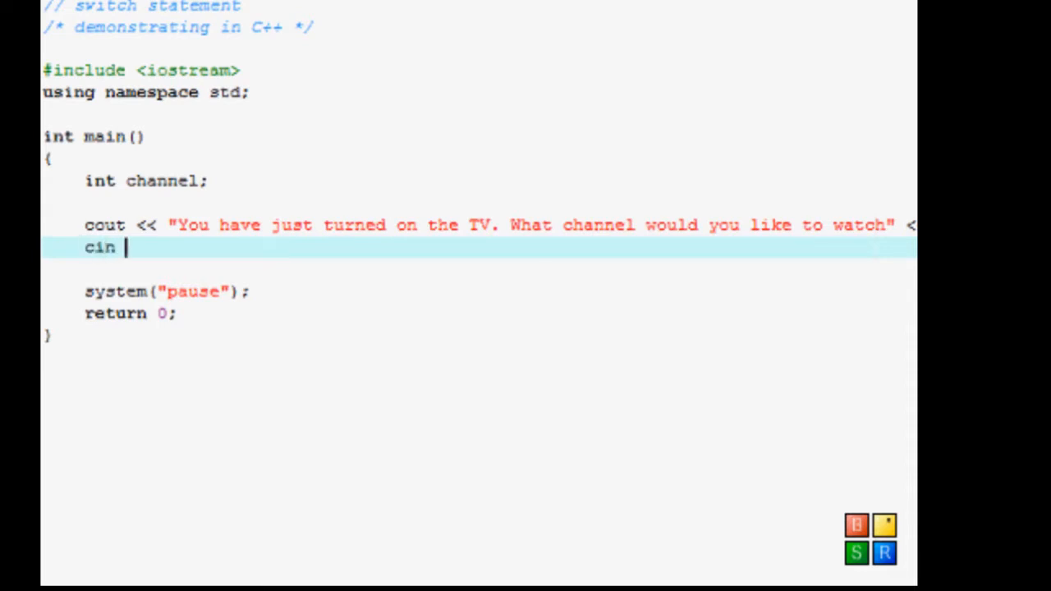
text(>> c)
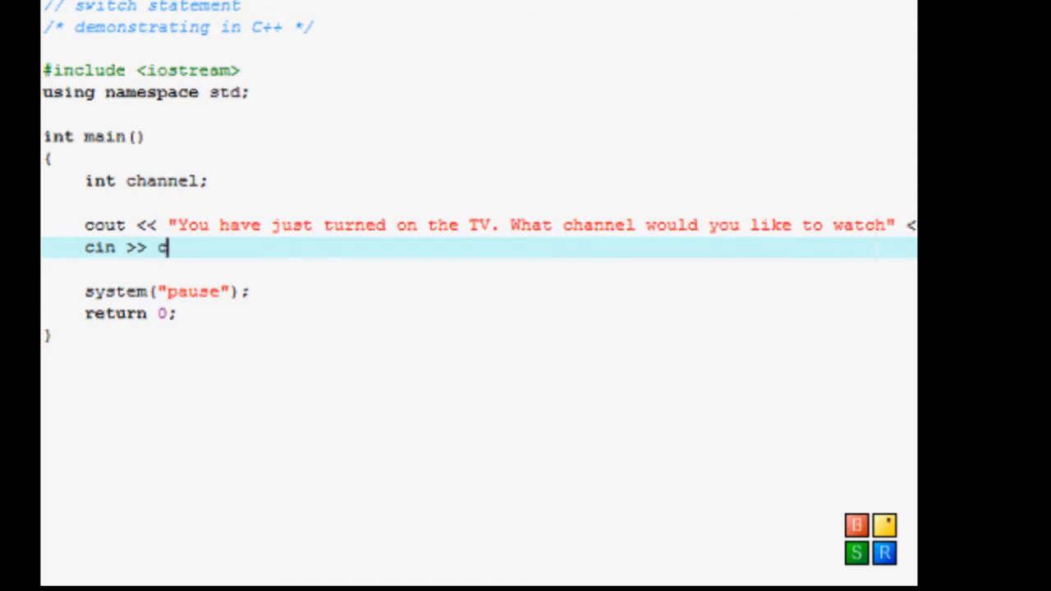
text(hannel;)
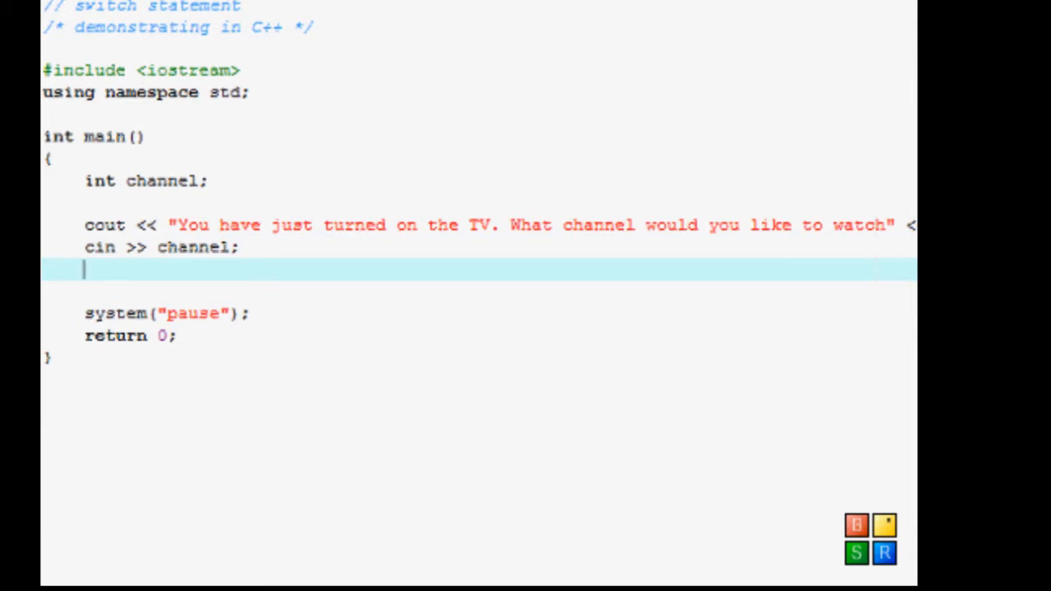
- Write the switch (channel) line with its opening brace
text(switch)
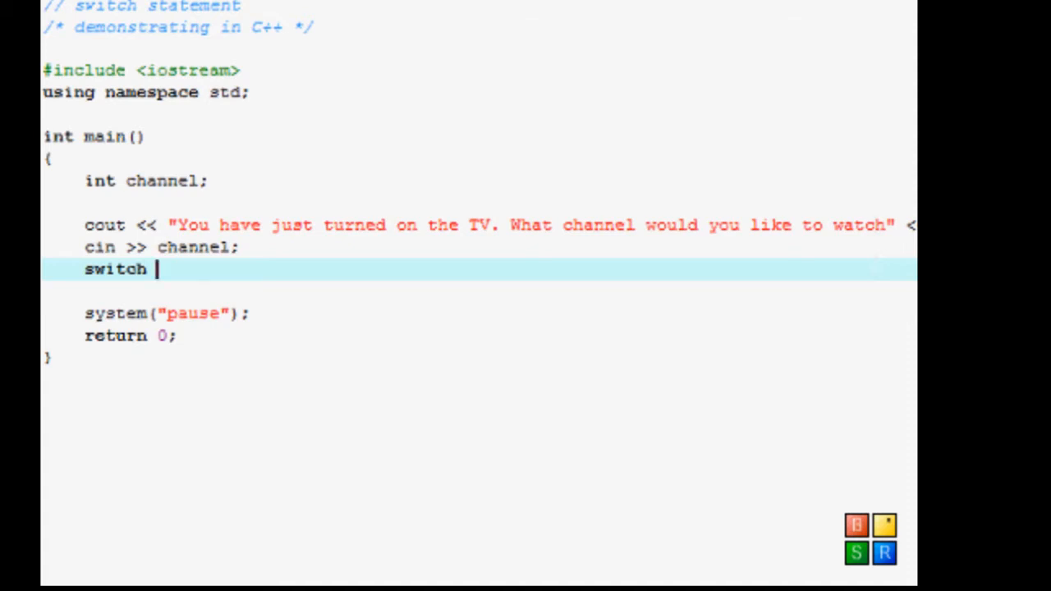
text(()
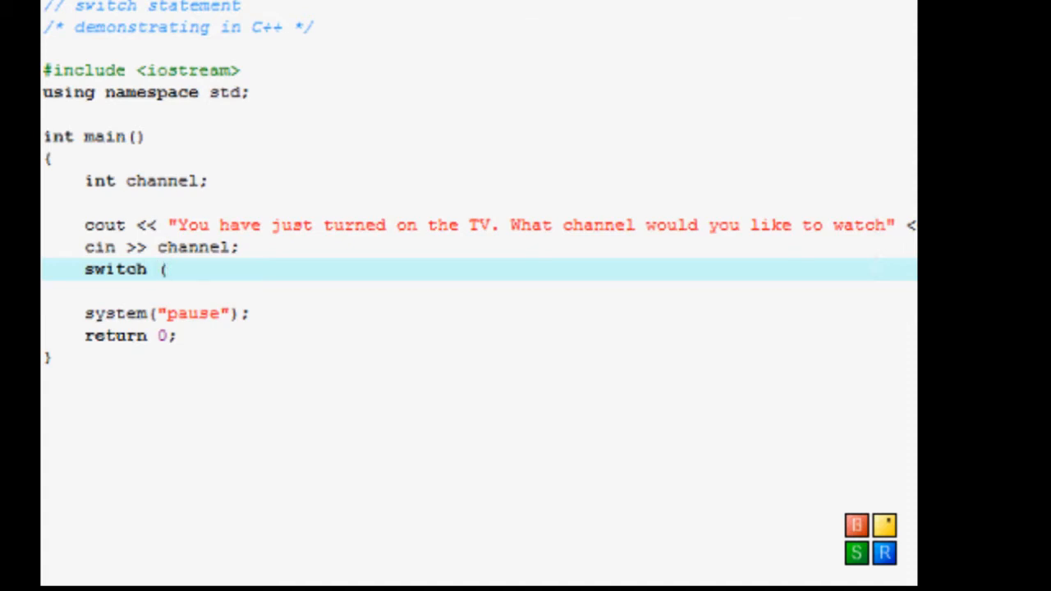
click(167, 270)
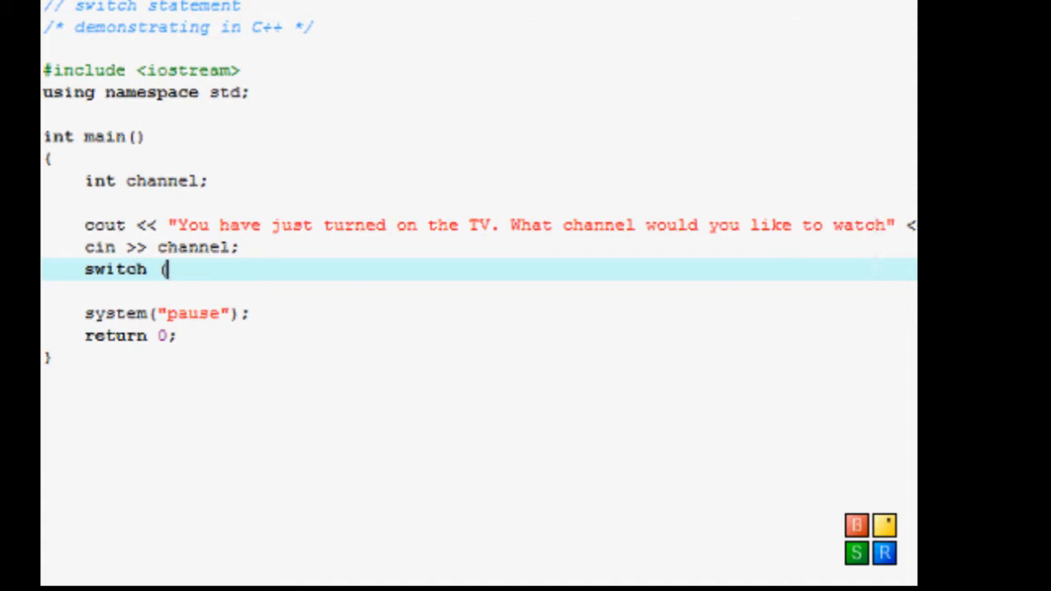
text(chann)
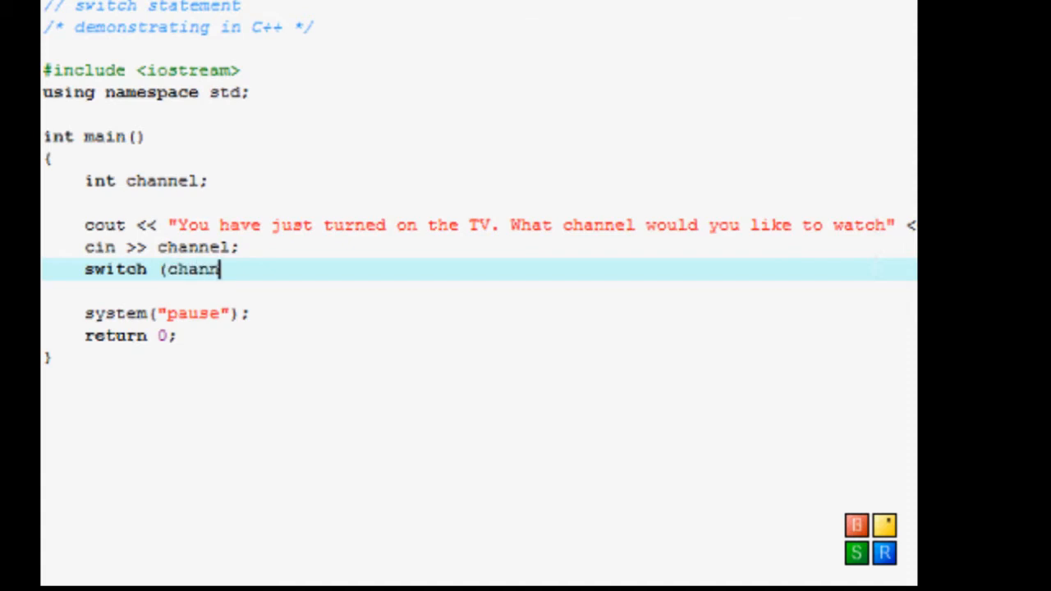
text(el)
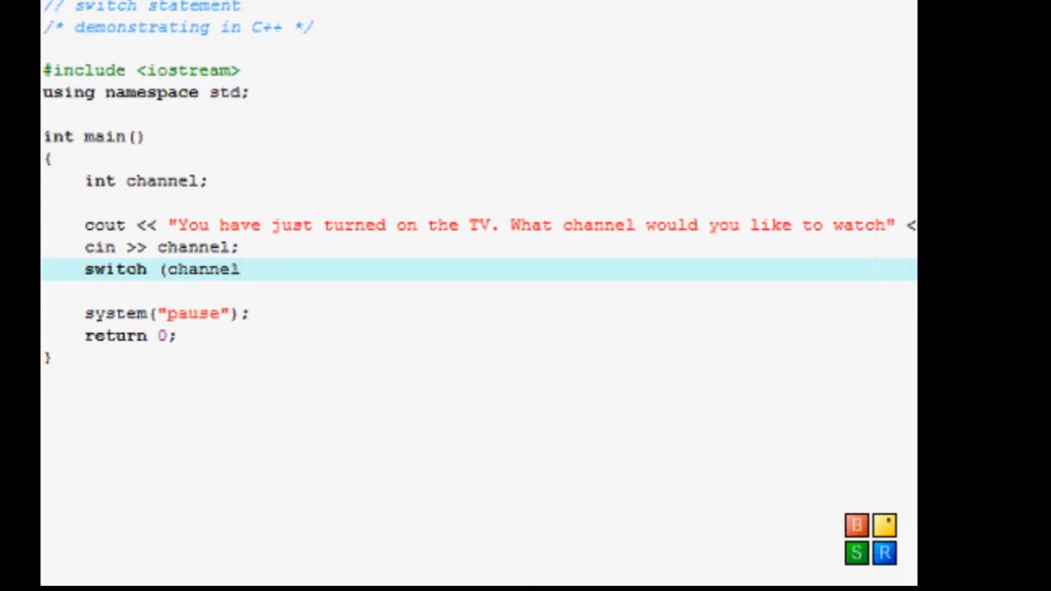
text())
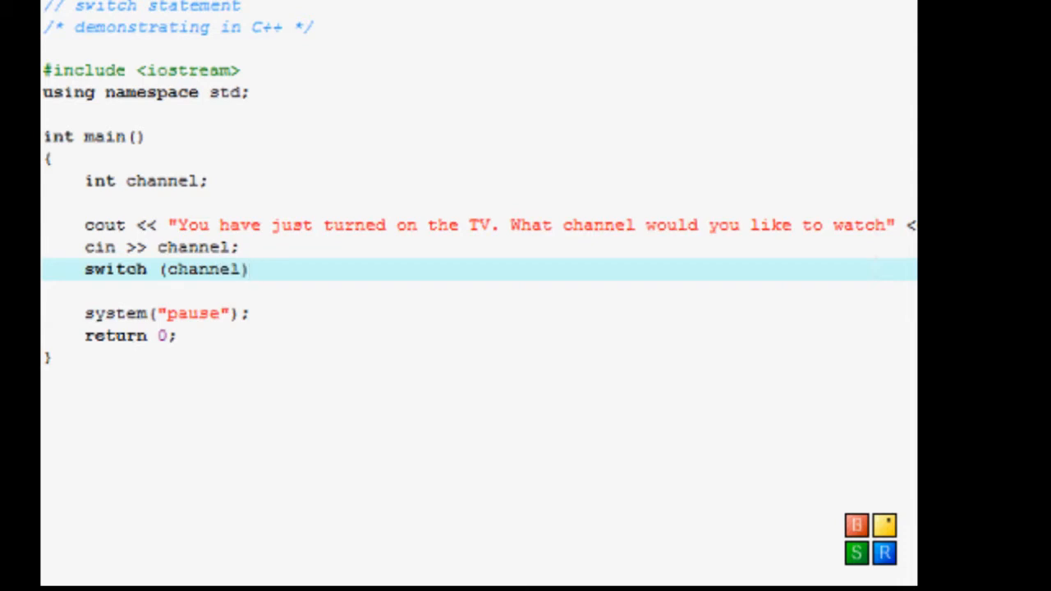
click(253, 270)
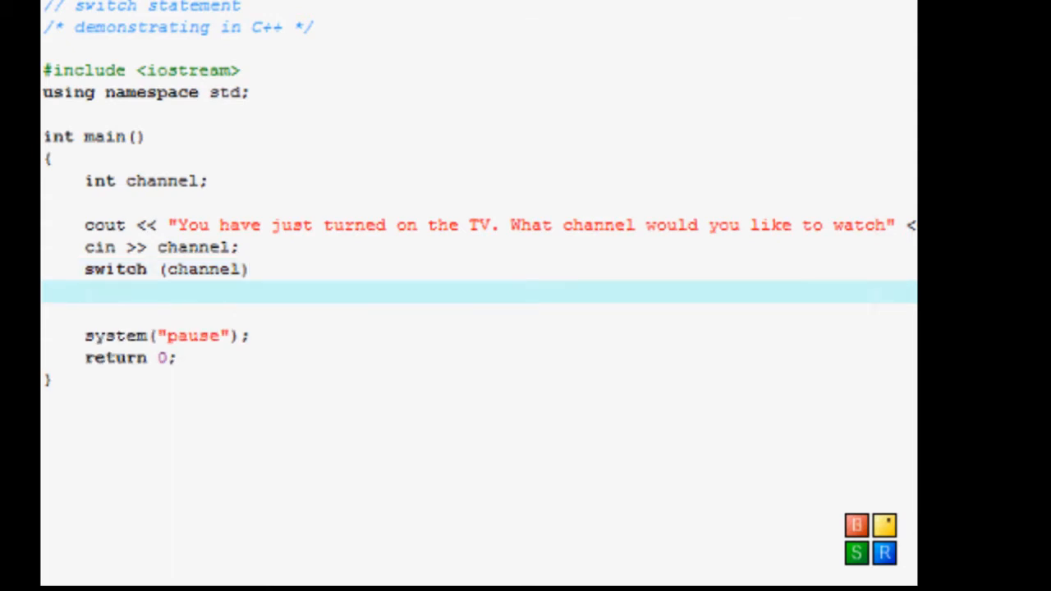
text(()
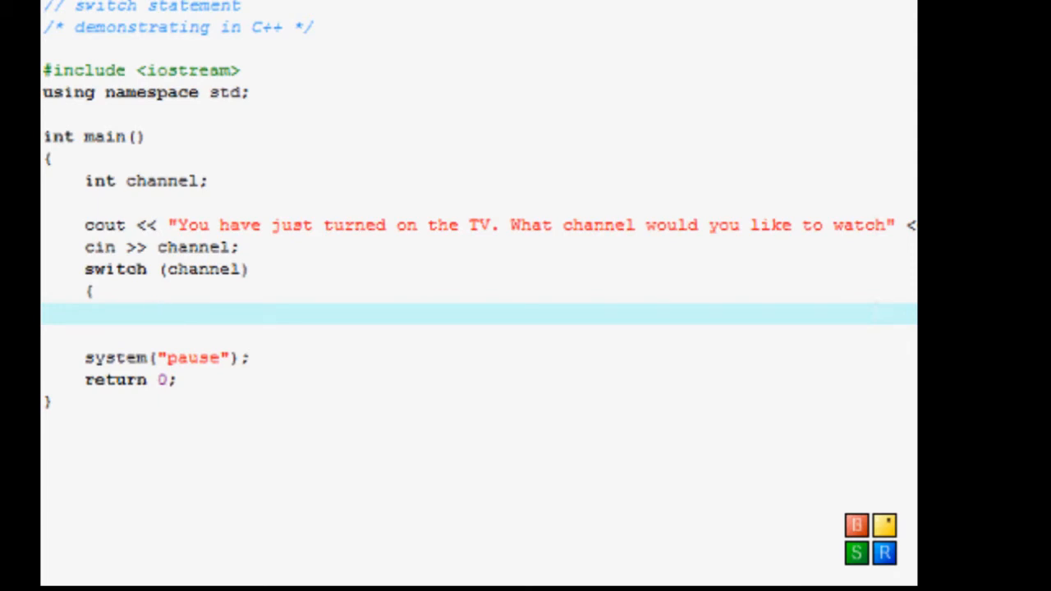
- Add case 1: printing "You have turned on the news. How boring are you..." << endl
text(case)
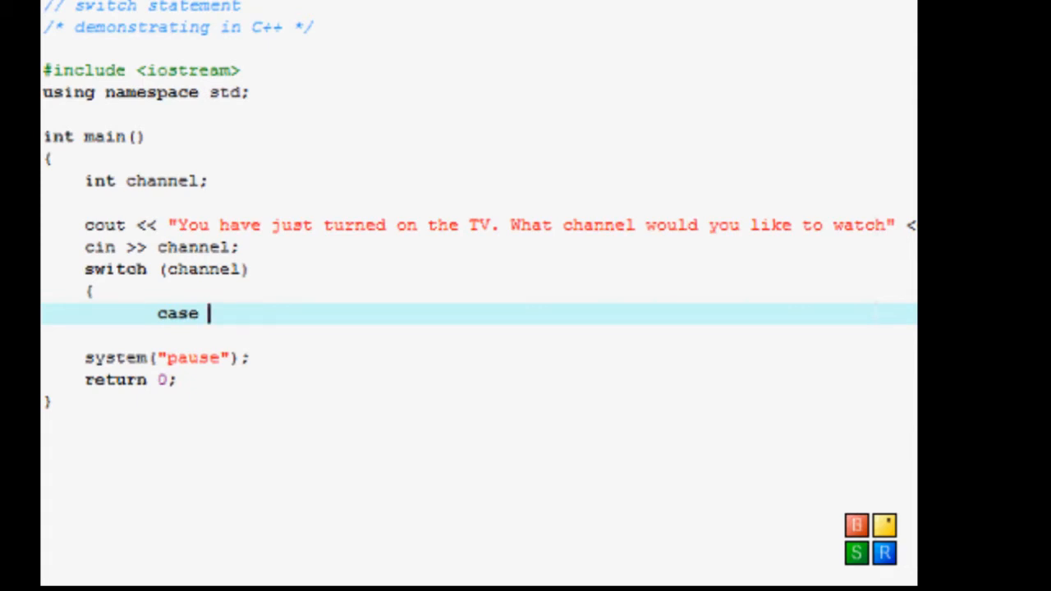
text(1:)
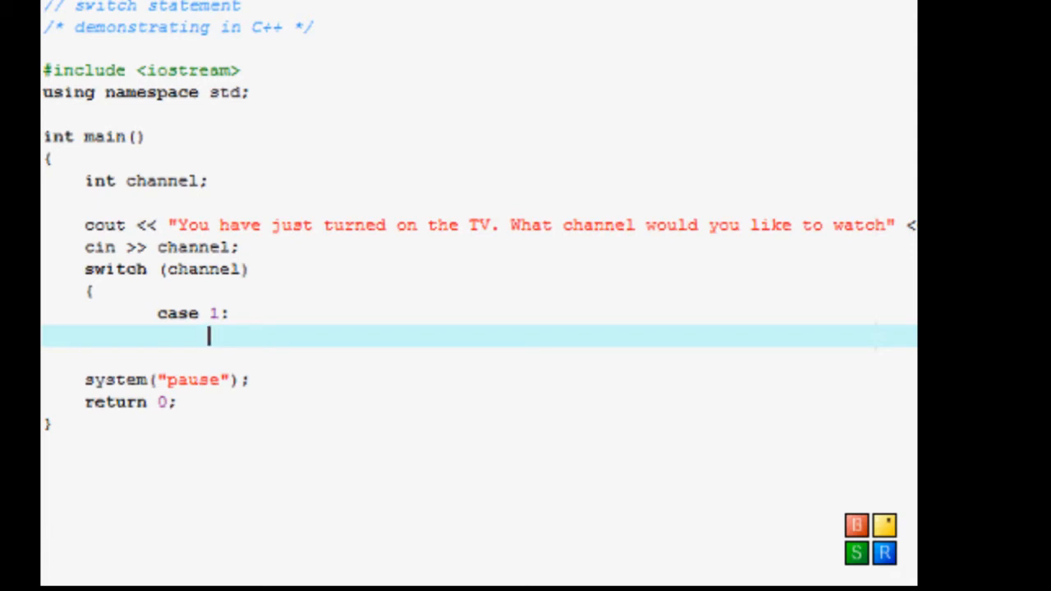
text(cout << ")
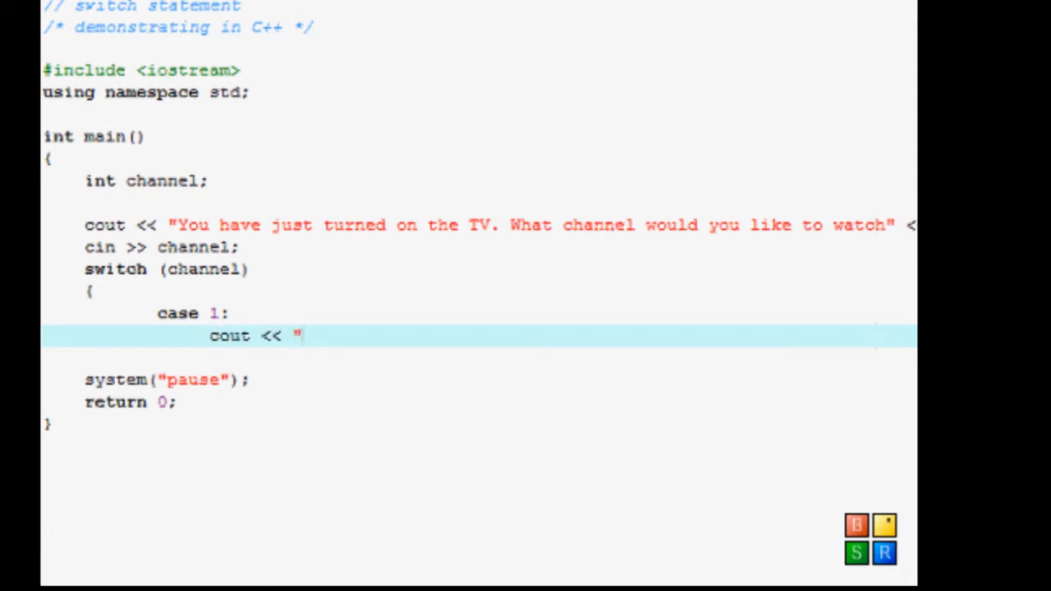
text(You h)
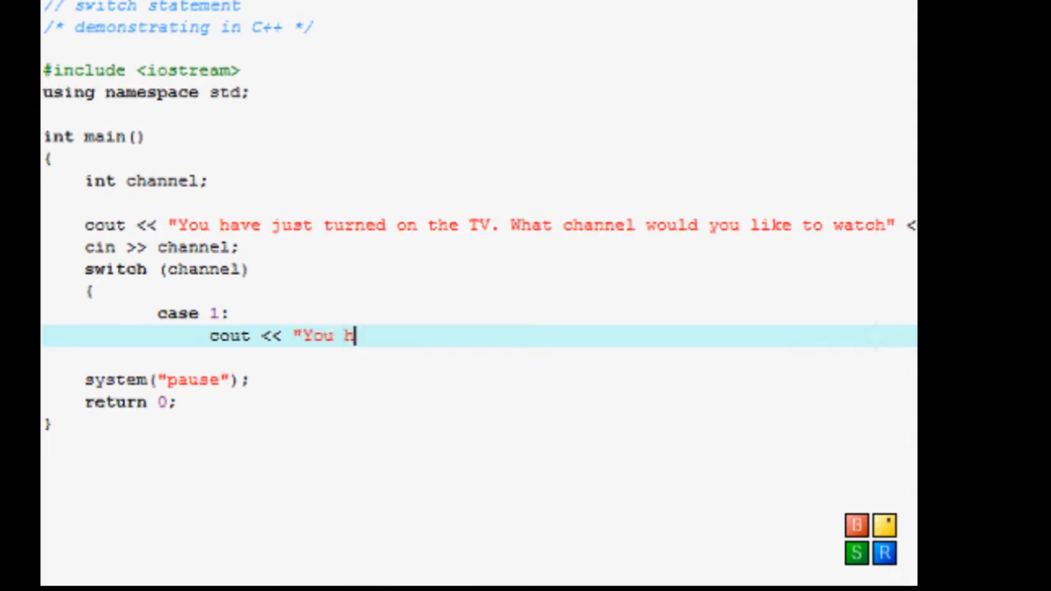
text(ave turned on)
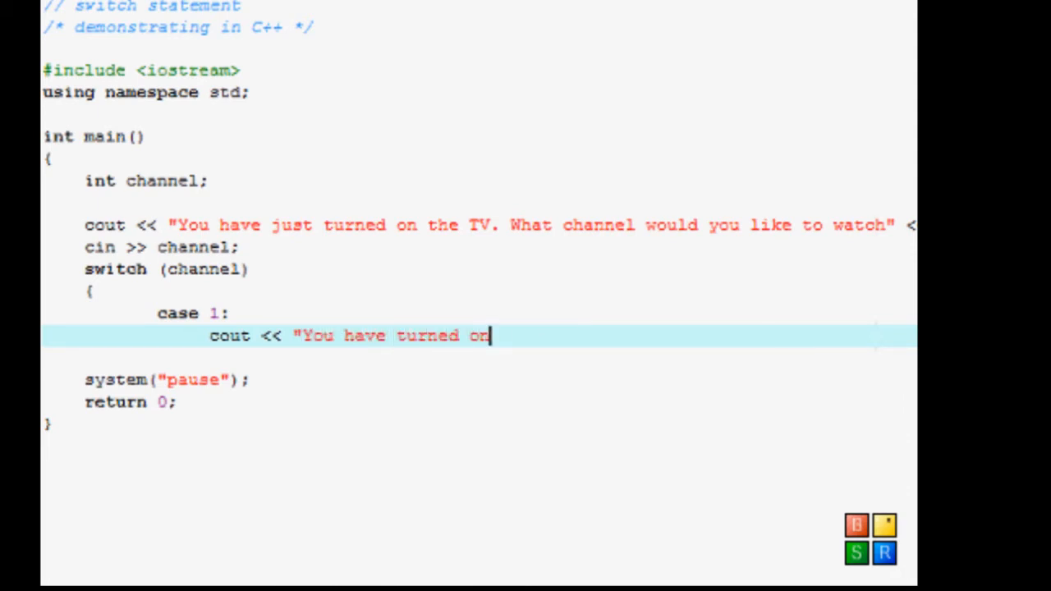
text(the news)
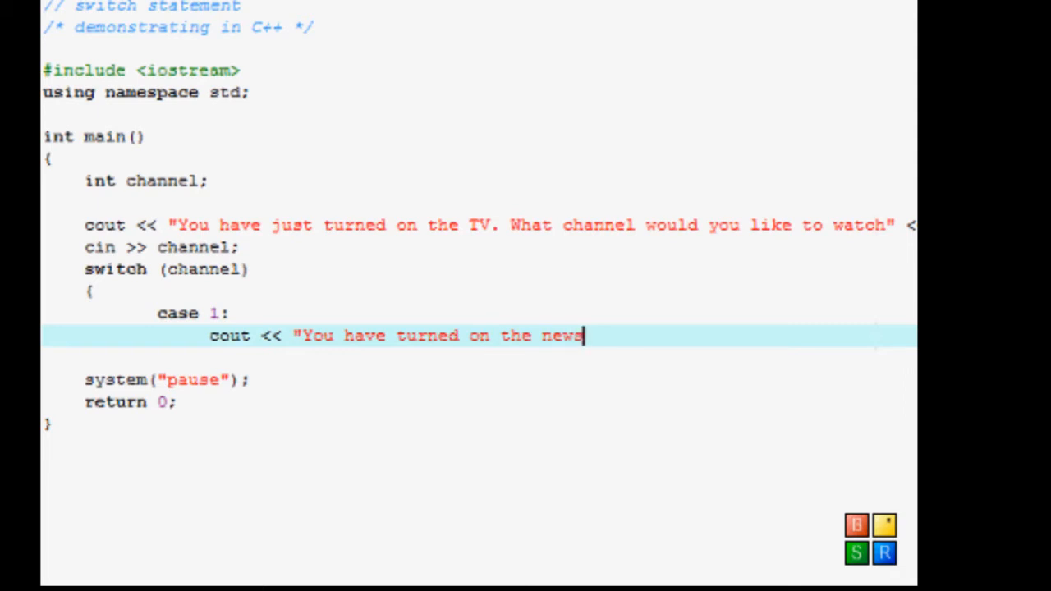
text(. How)
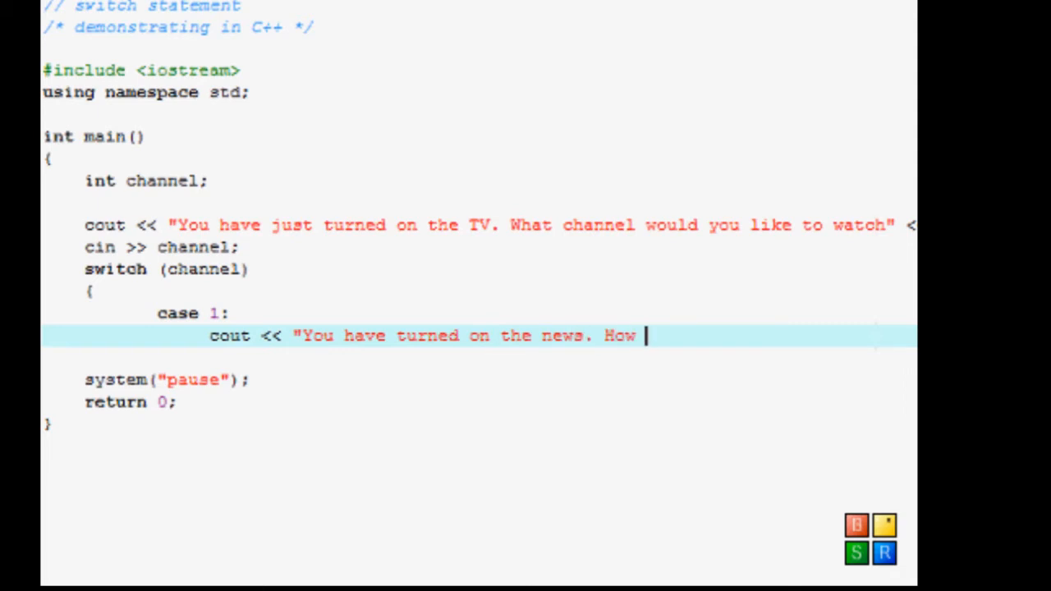
text(boring are tou)
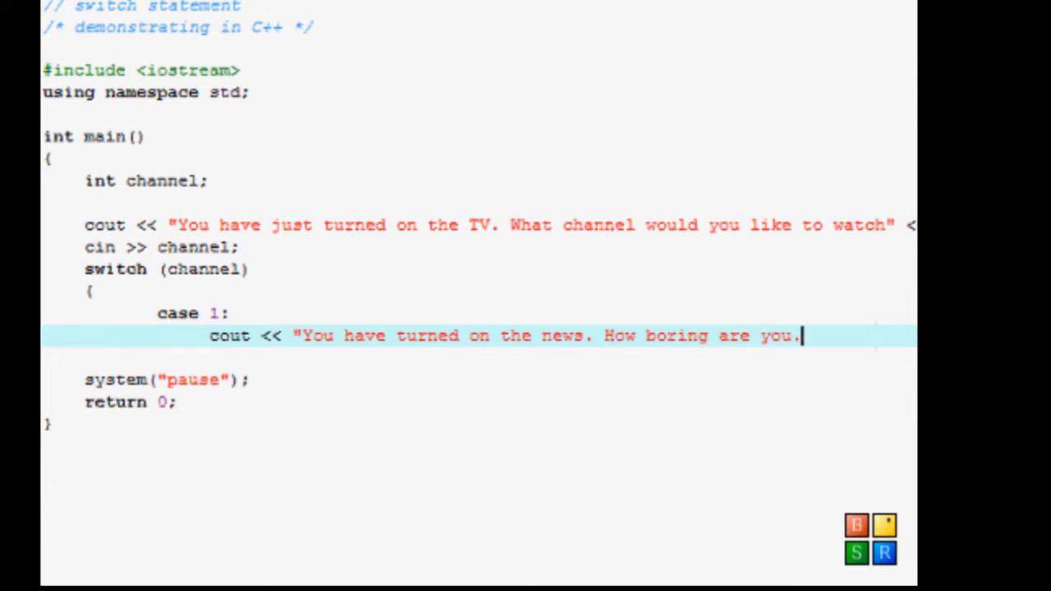
text(..)
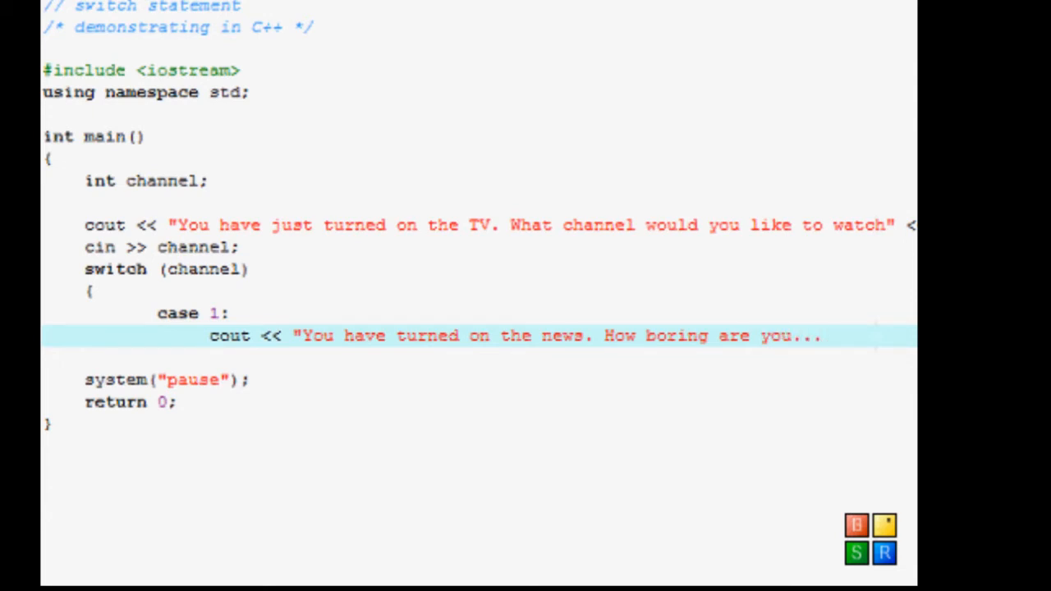
text(" << en)
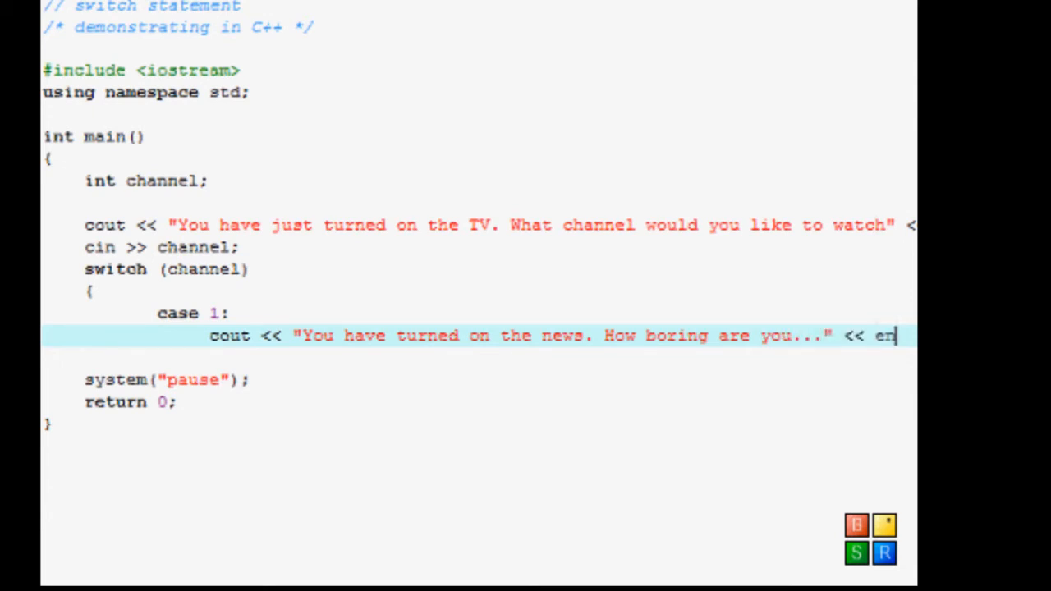
text(n)
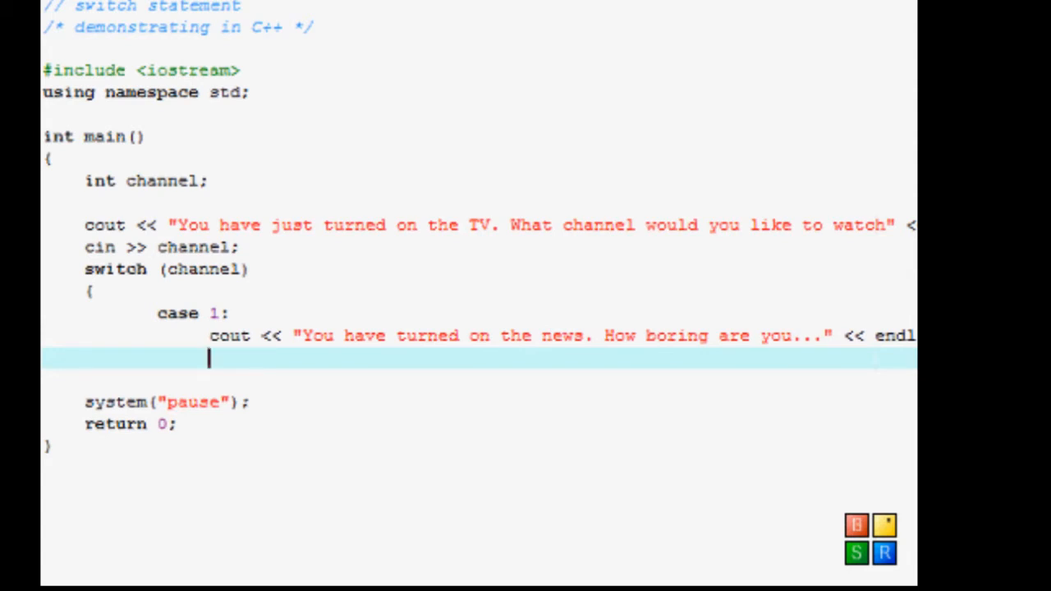
- End case 1 with break; and start a case 2 label below it
text(break)
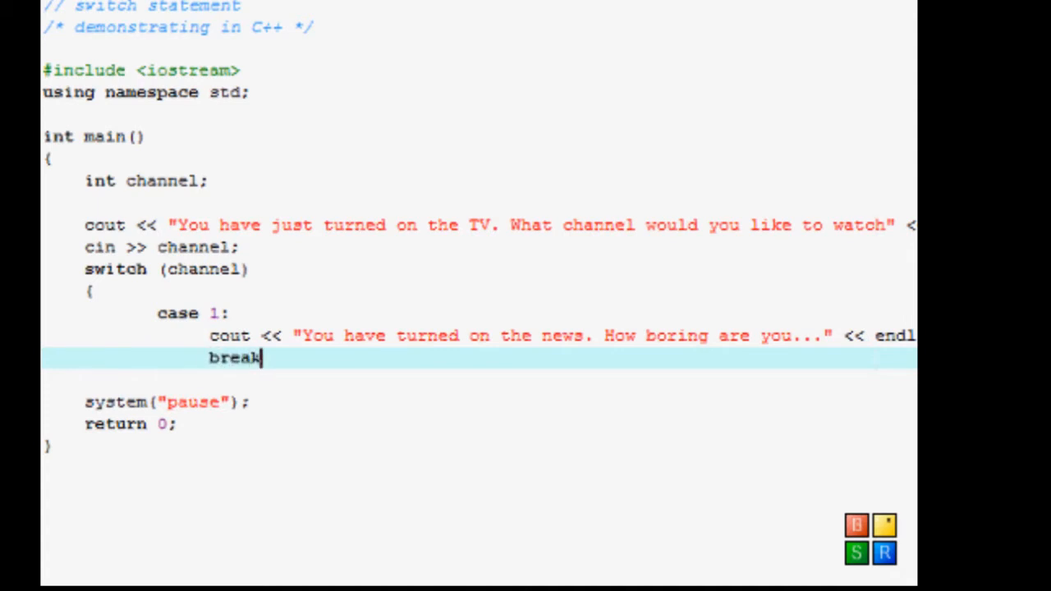
text(;)
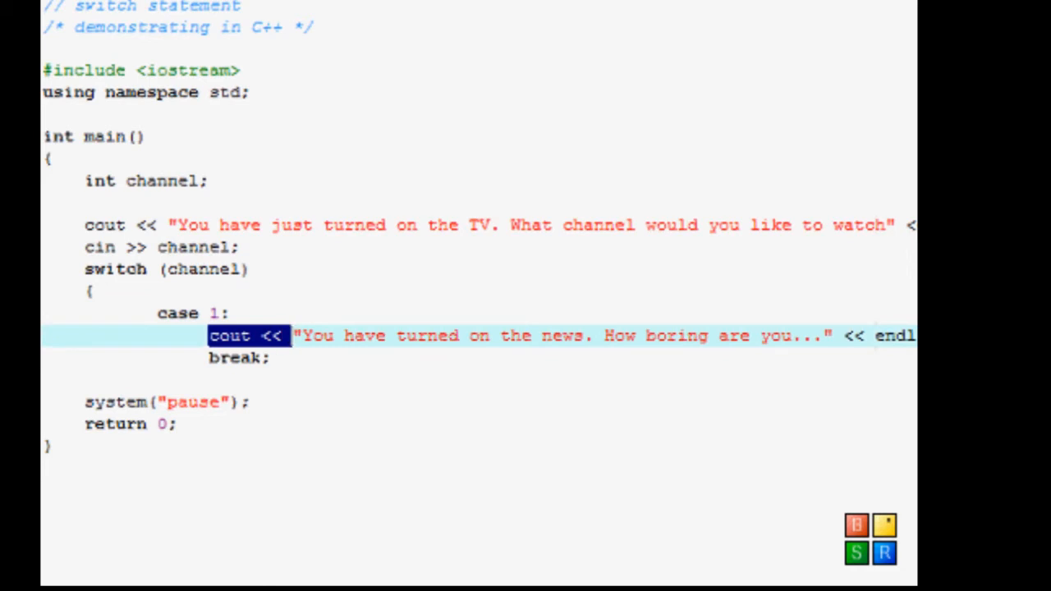
click(84, 379)
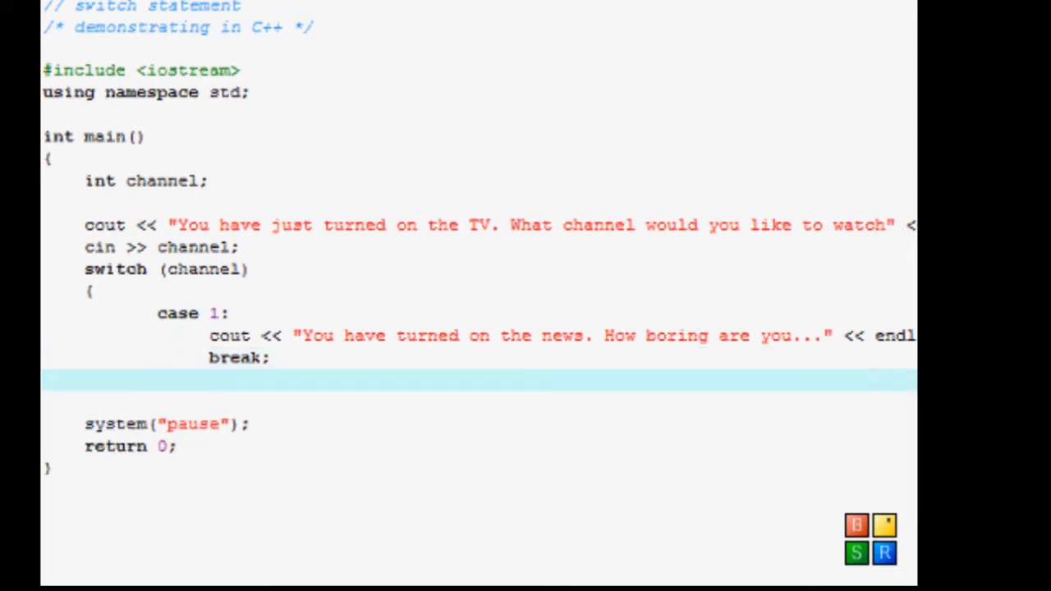
text(case 2:)
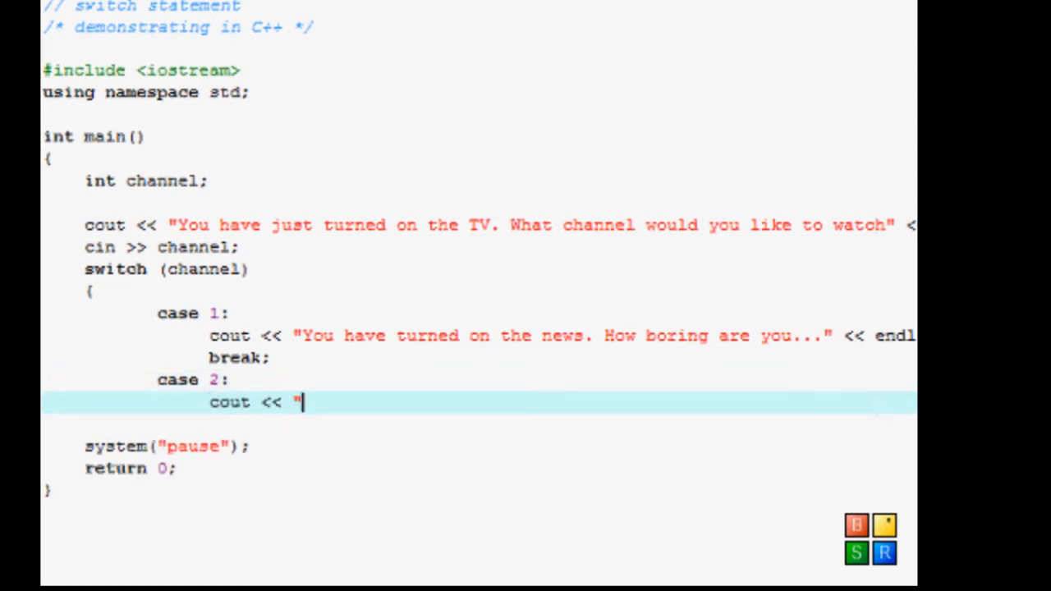
- Make case 2 print "You have turned on the cartoons. =P" << endl and break
text(You)
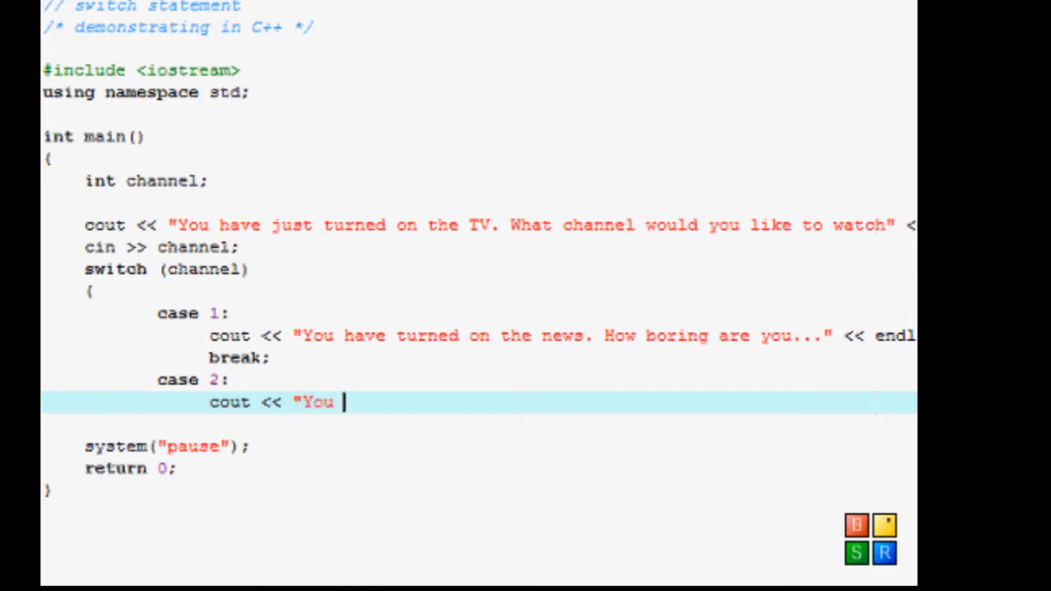
text(have turned on the)
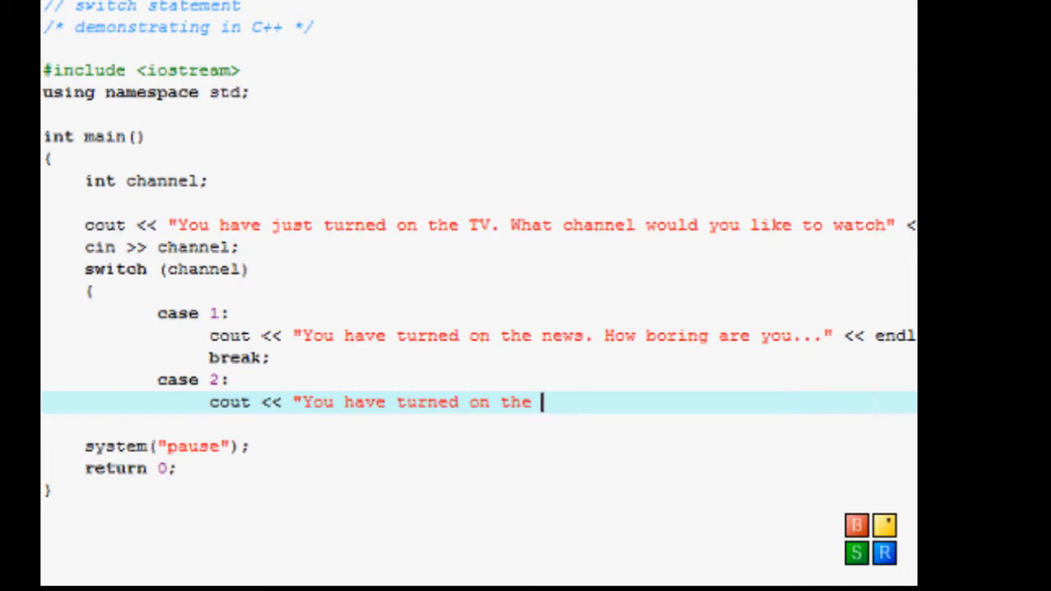
text(C)
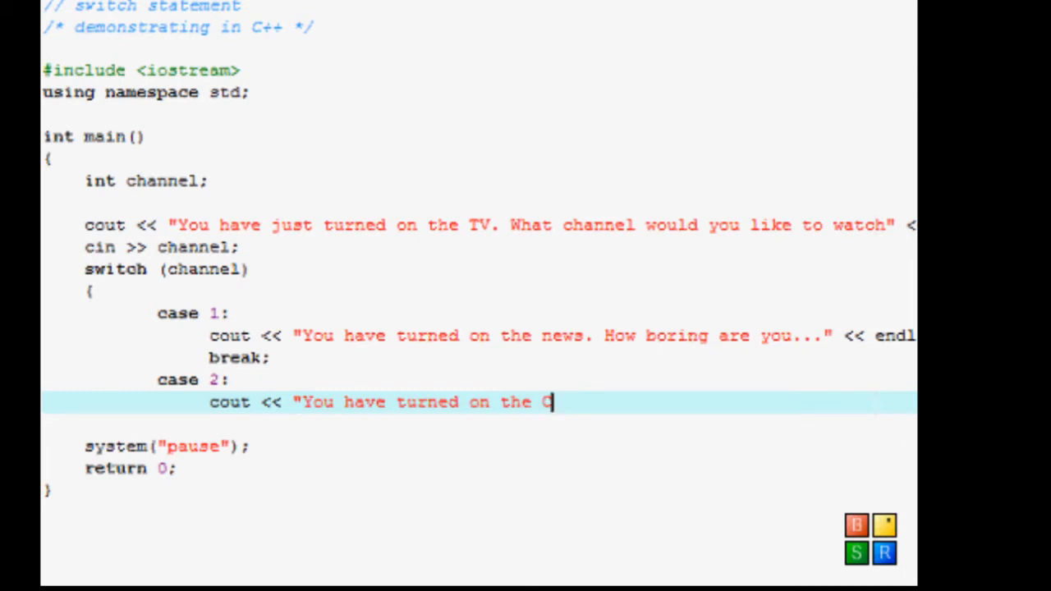
text(artooons.)
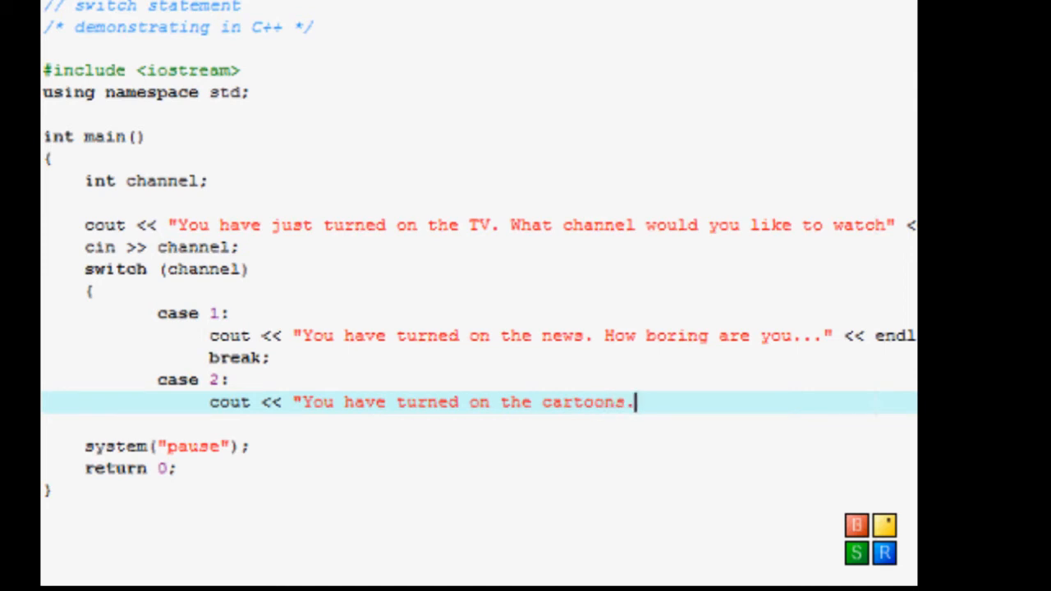
text(=P)
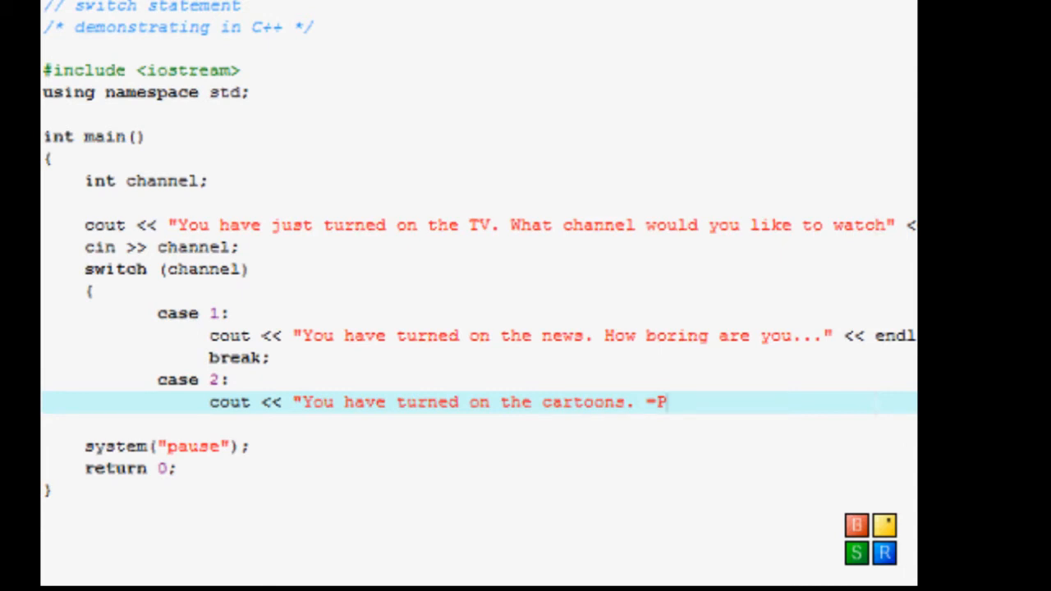
text(" << endl;)
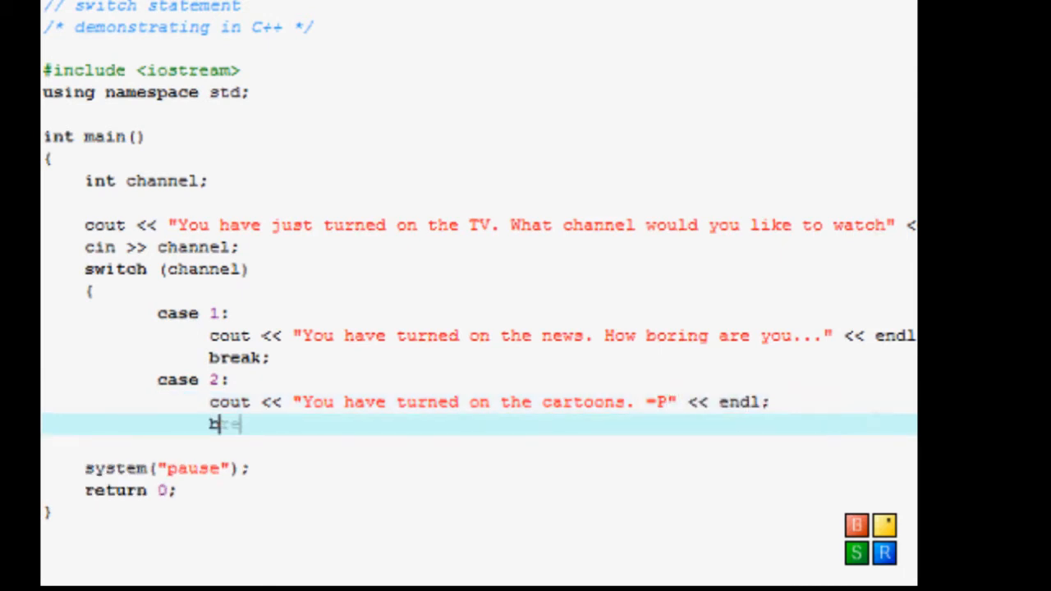
text(reak;)
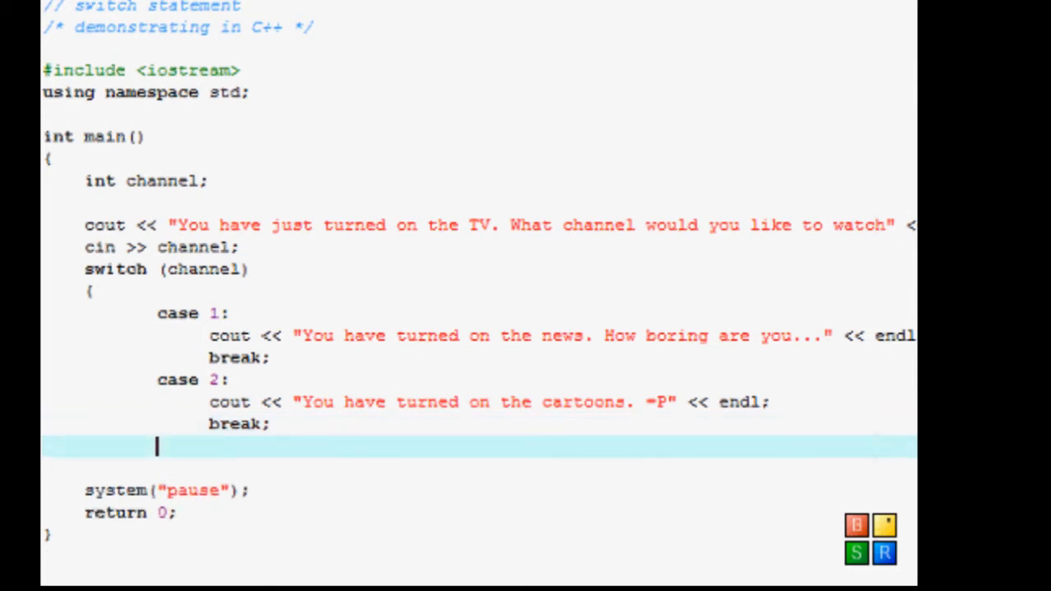
- Add the case 3: label on the next line
text(case)
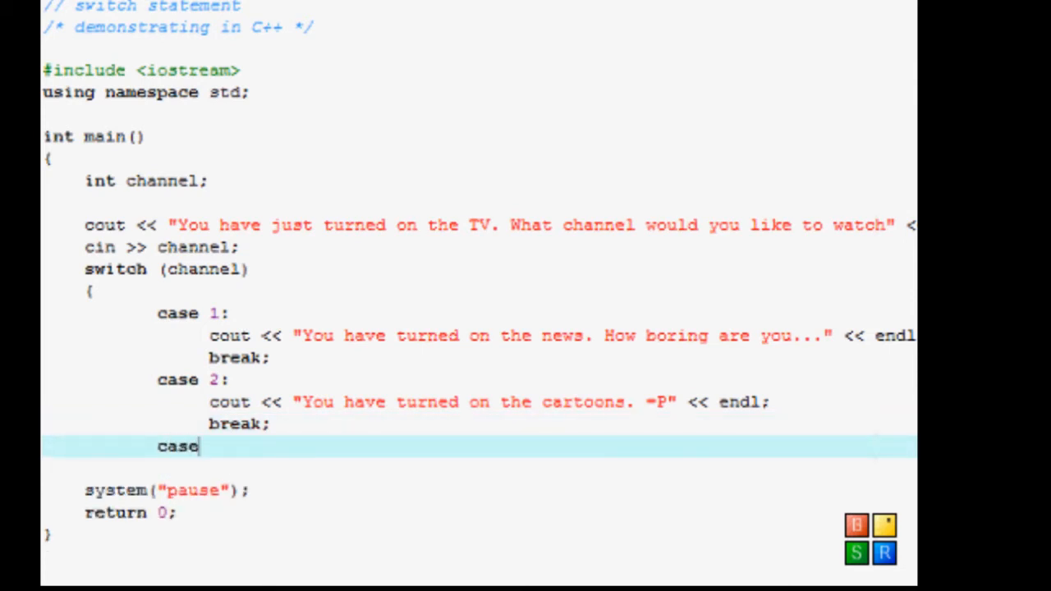
text(" ")
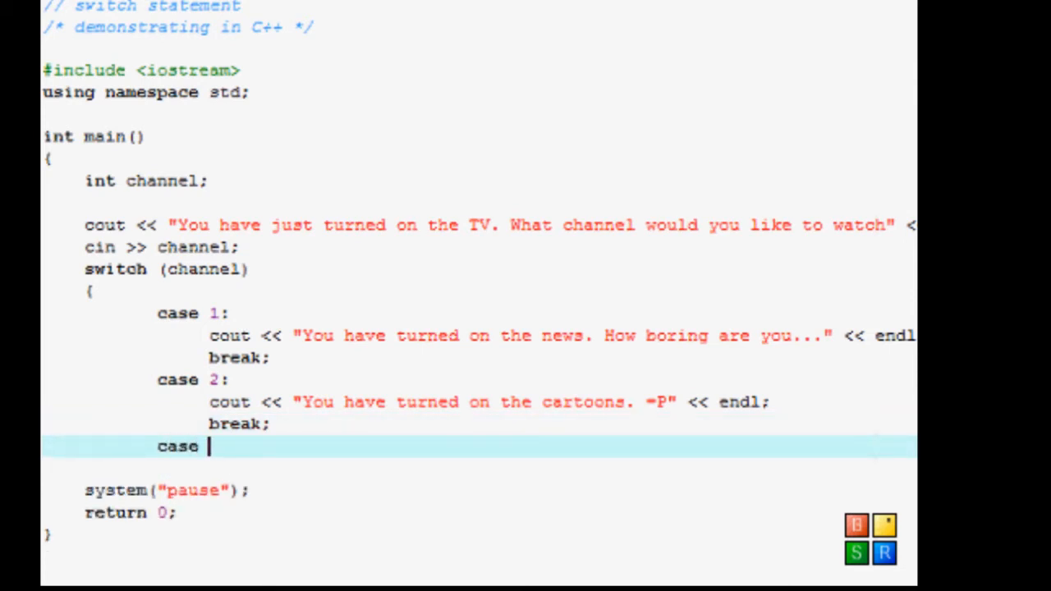
text(3:)
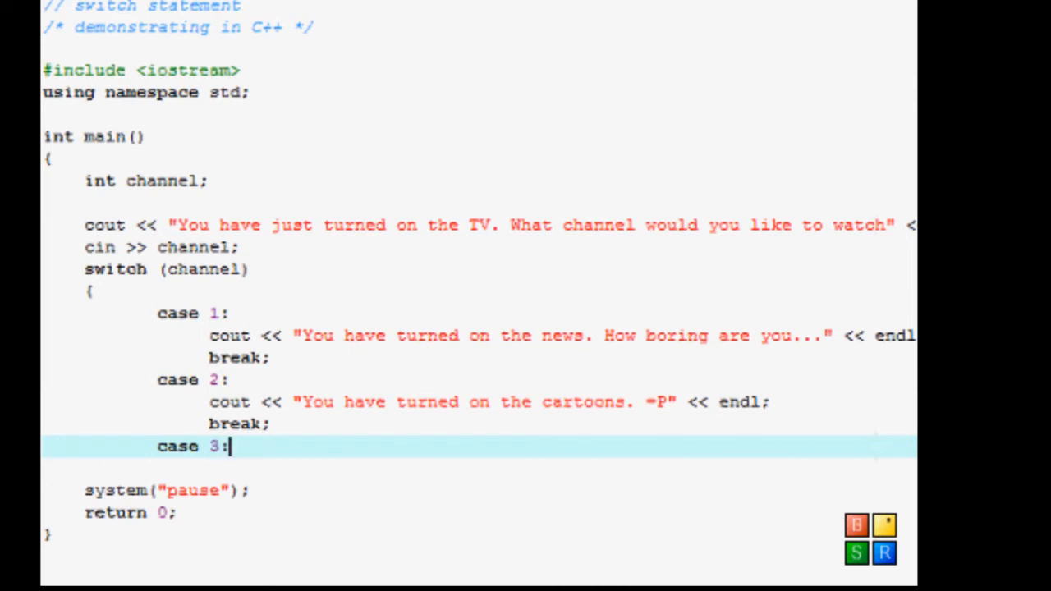
- Make case 3 print "You have turned on the Sci-Fi station. Mysterious...", break, and close the switch brace
text(cout)
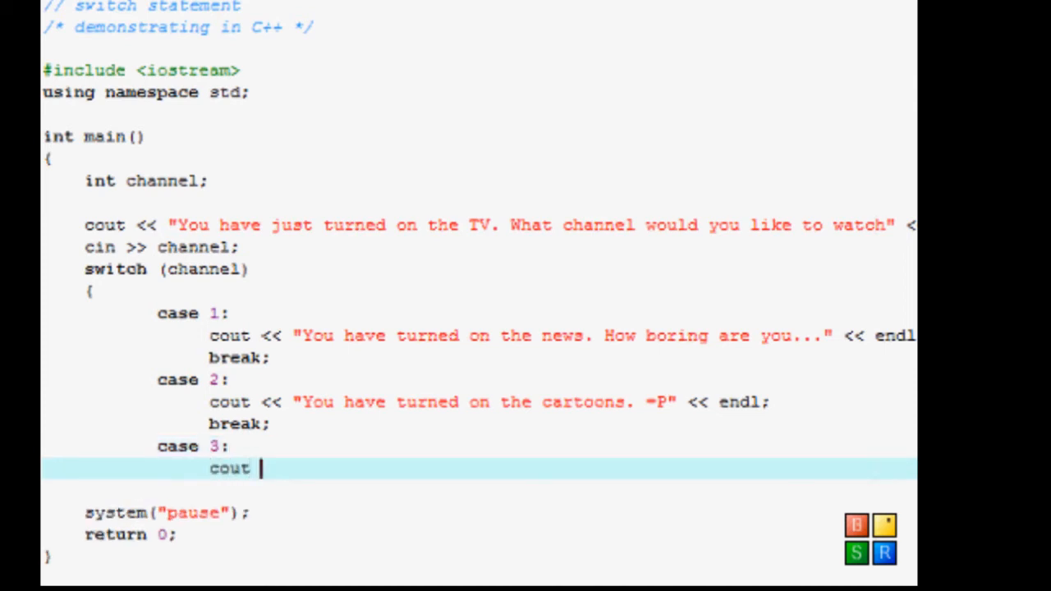
text(<< "You have turned)
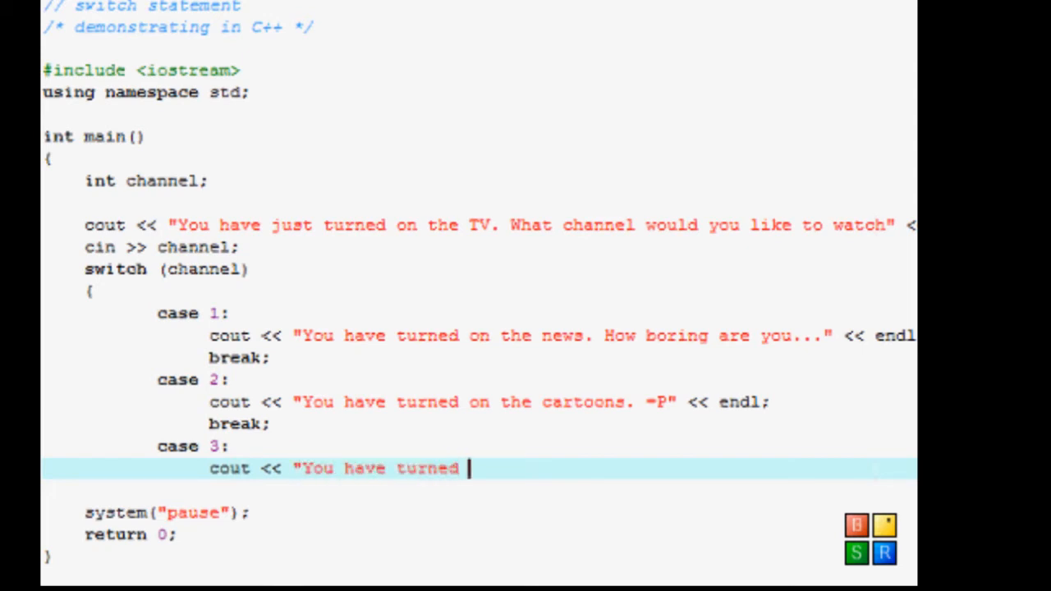
text(on the)
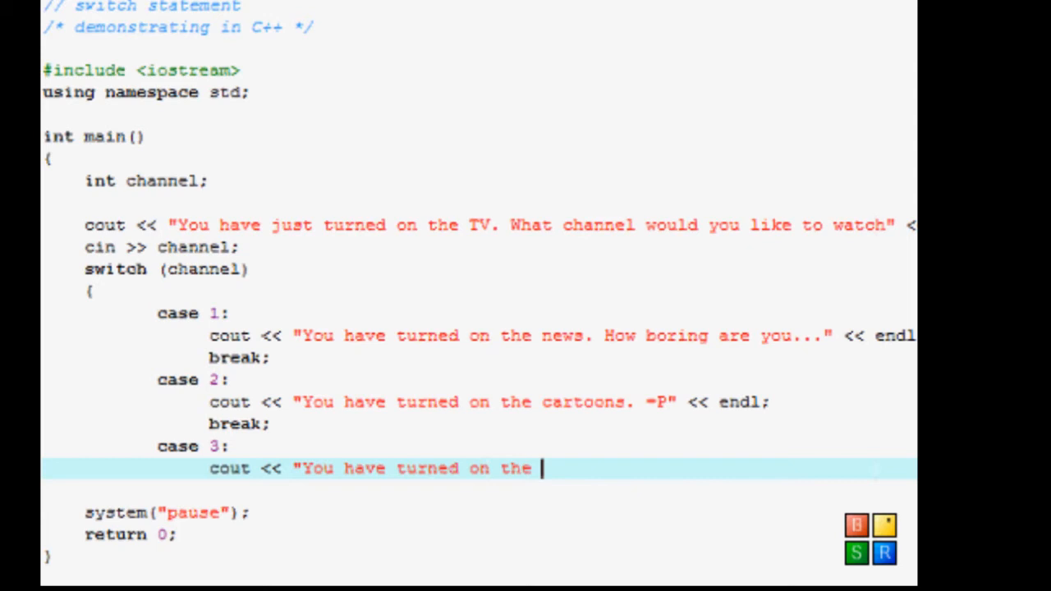
text(Sci-Fi stati)
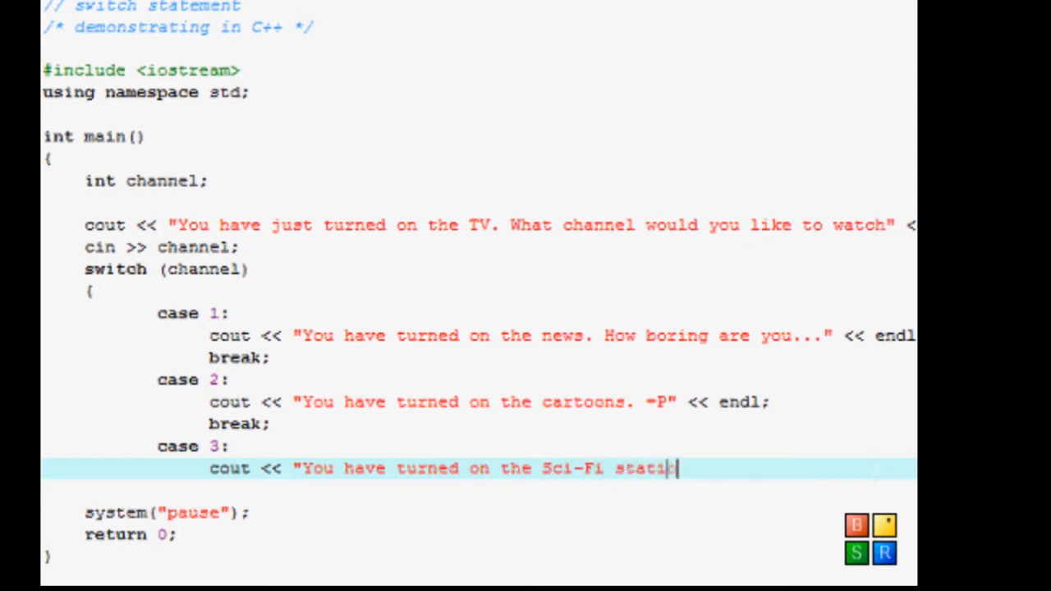
text(on.)
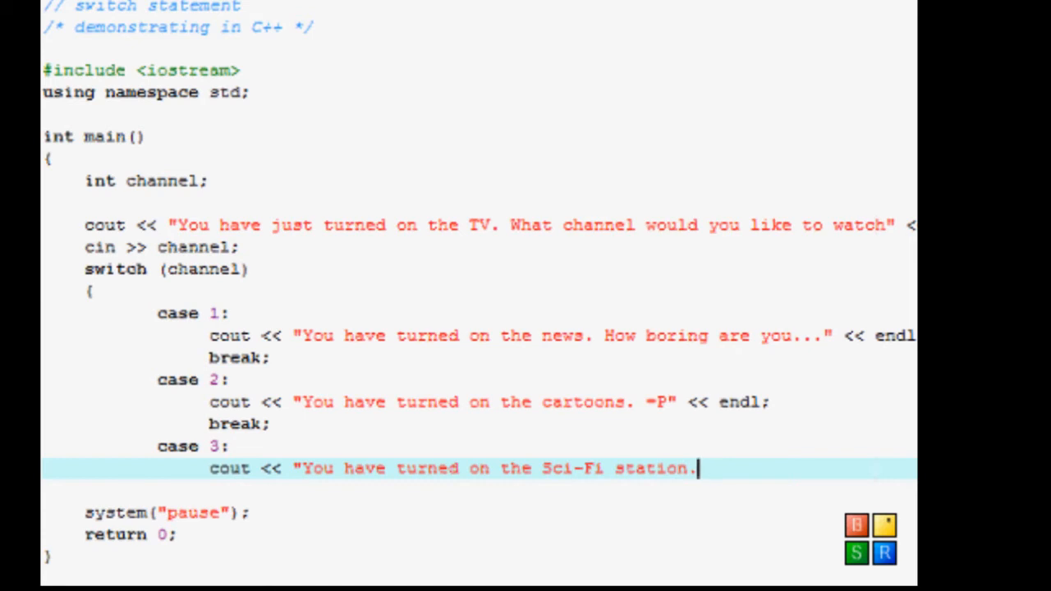
text(My)
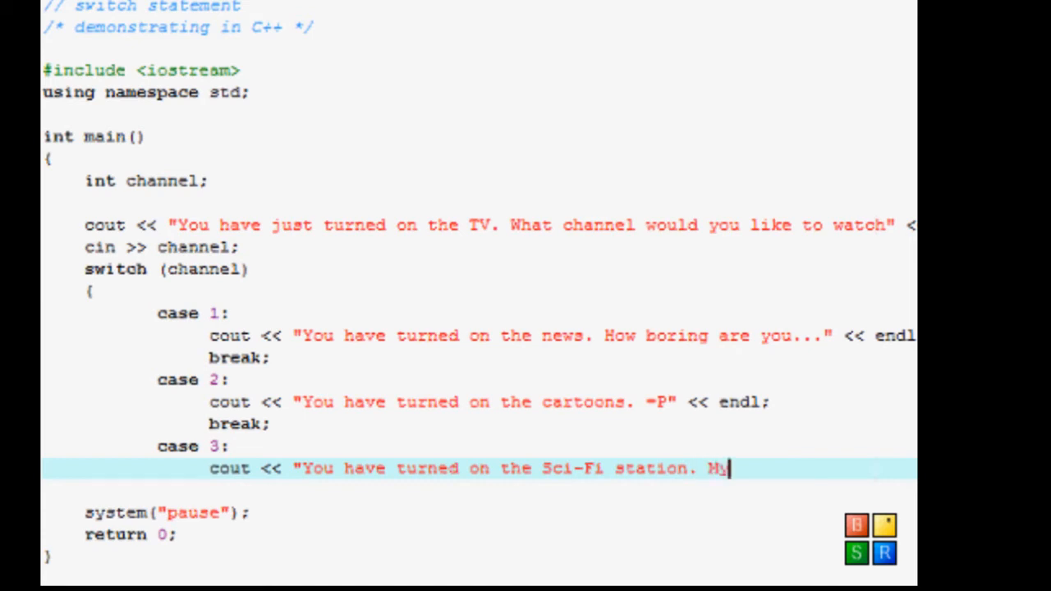
text(sterious)
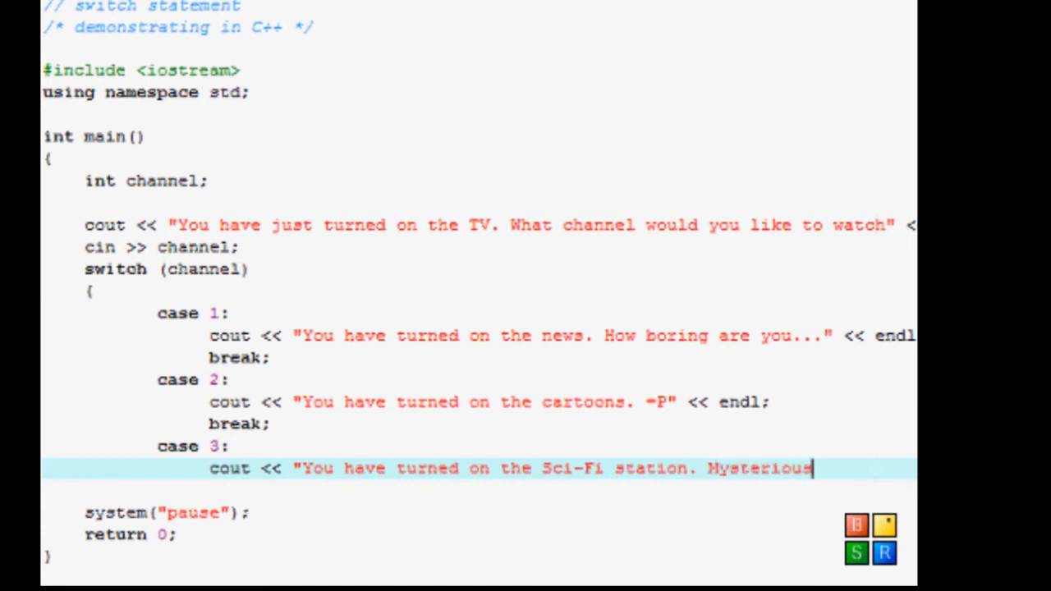
text(..." << en)
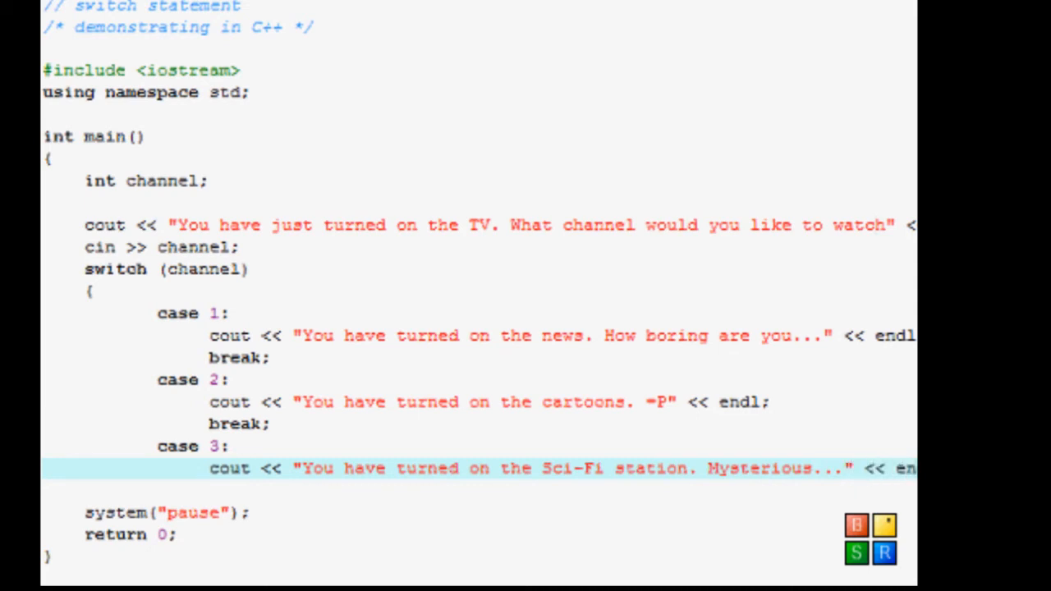
text(break;)
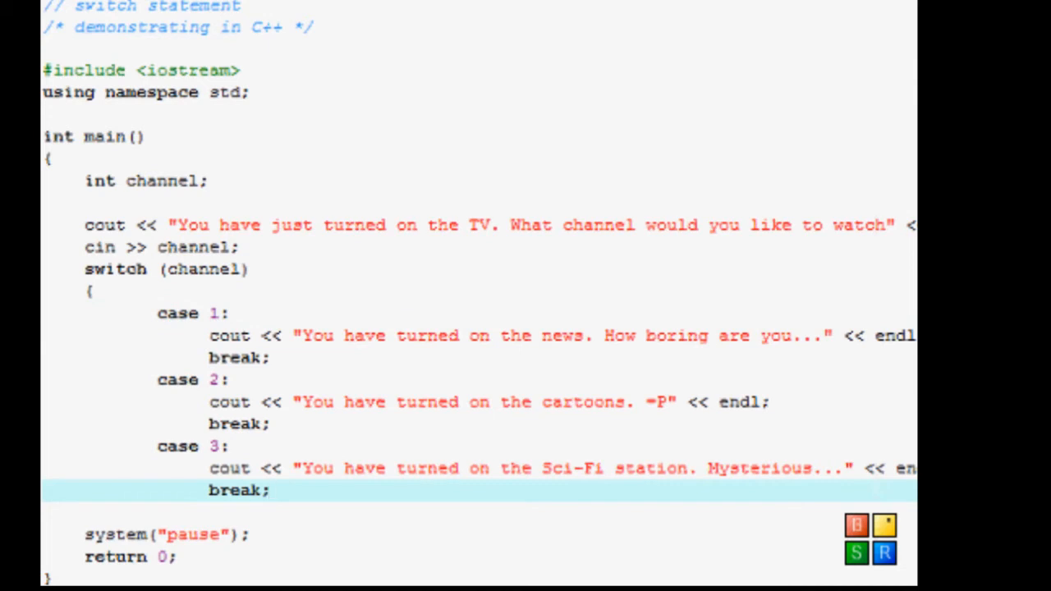
text(})
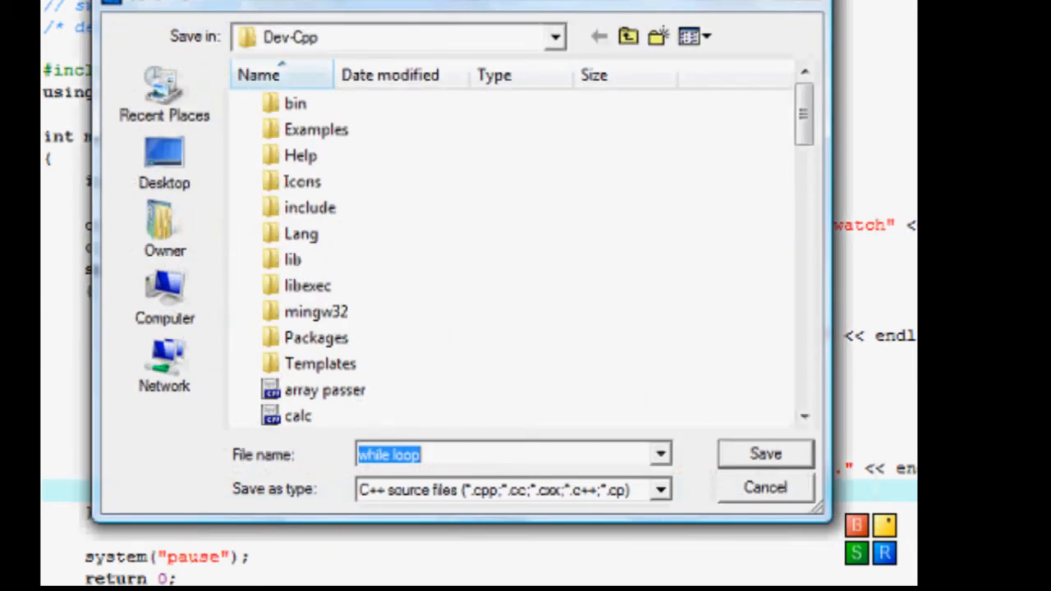
- Save the source file as 'switch statement' in the Dev-Cpp folder
text(switch statement.c)
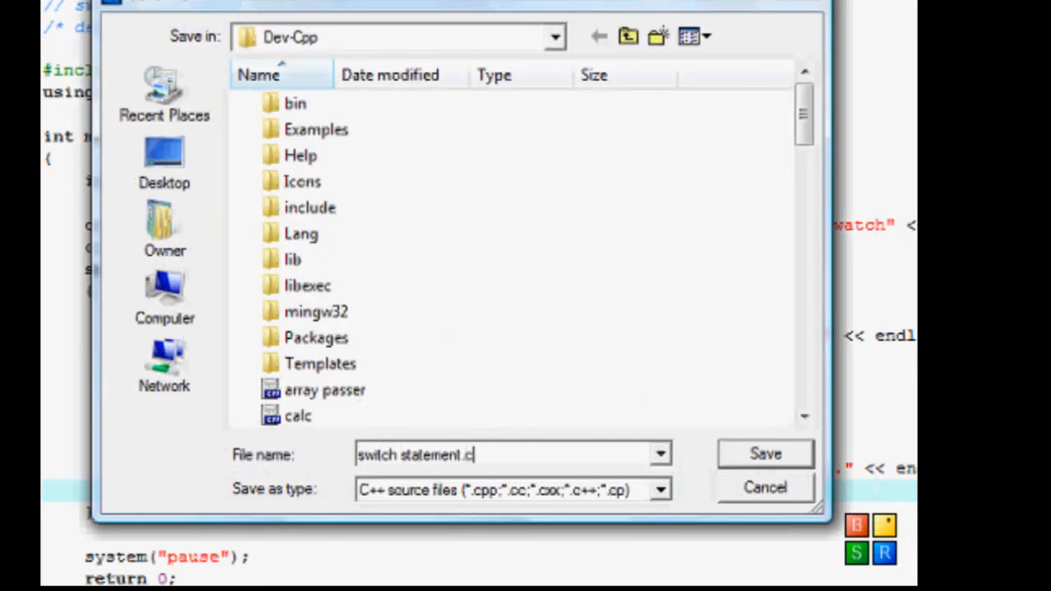
click(763, 453)
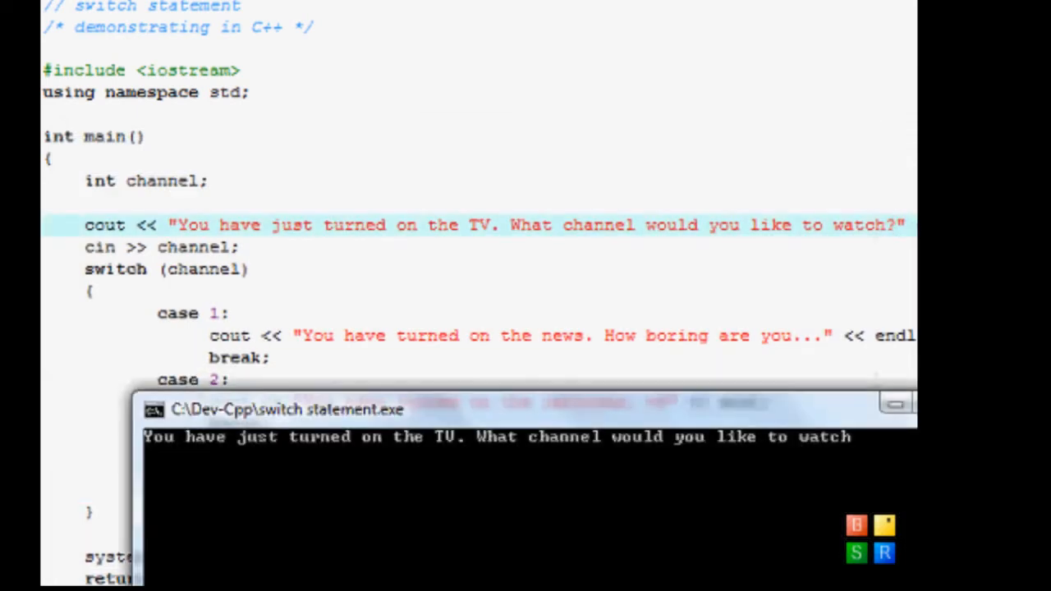
- Move the console aside and submit a channel number to the running program
drag(287, 410, 281, 272)
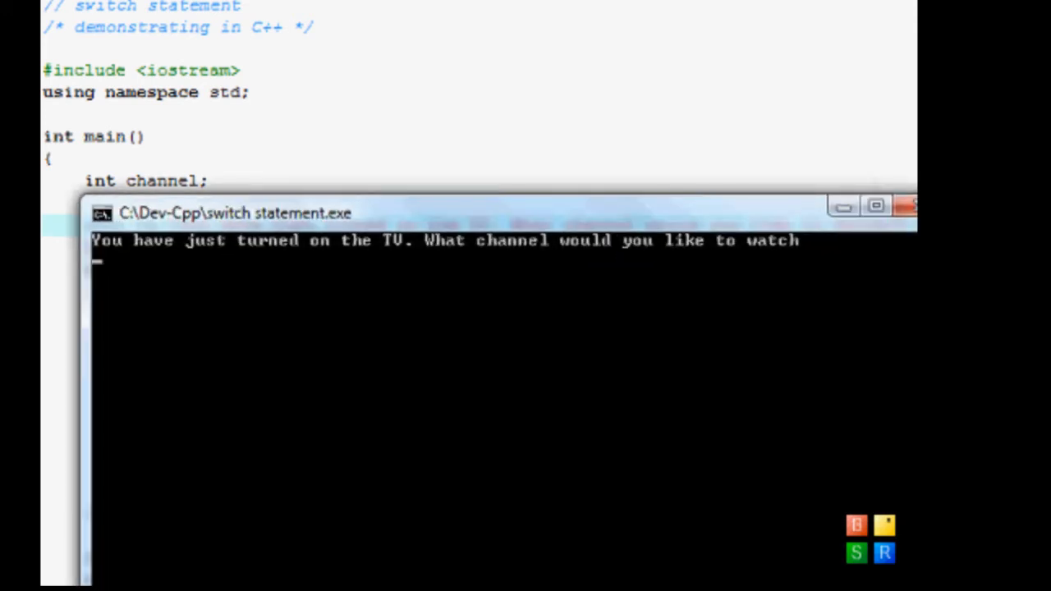
text(1)
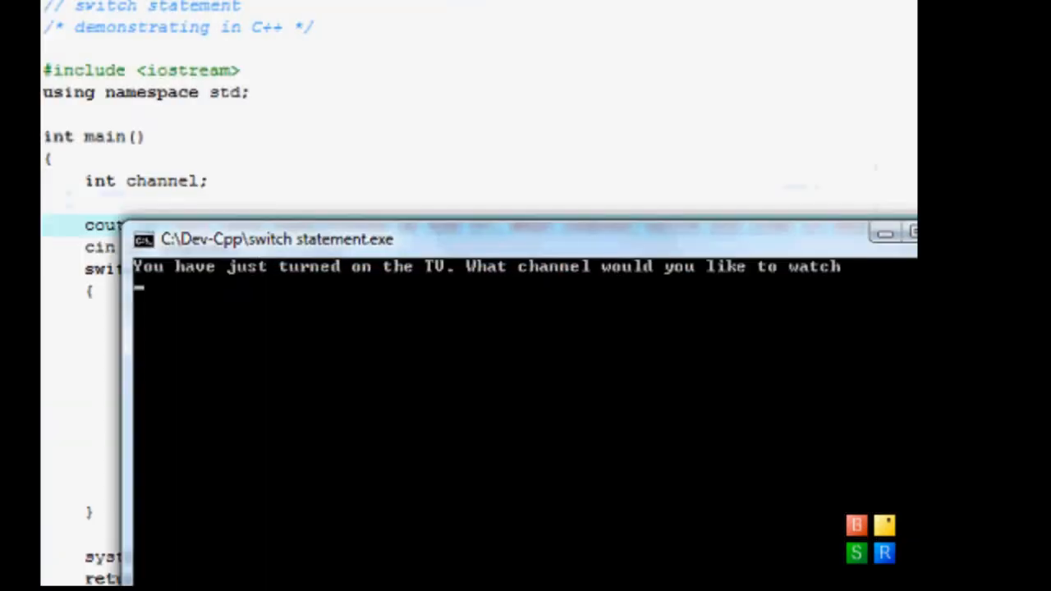
text(2)
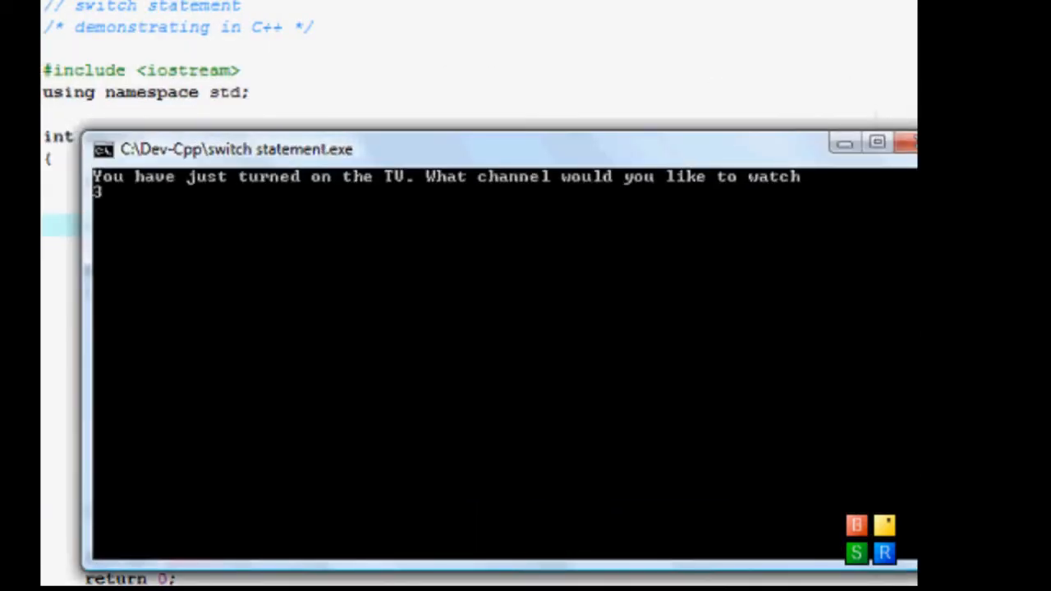
key(enter)
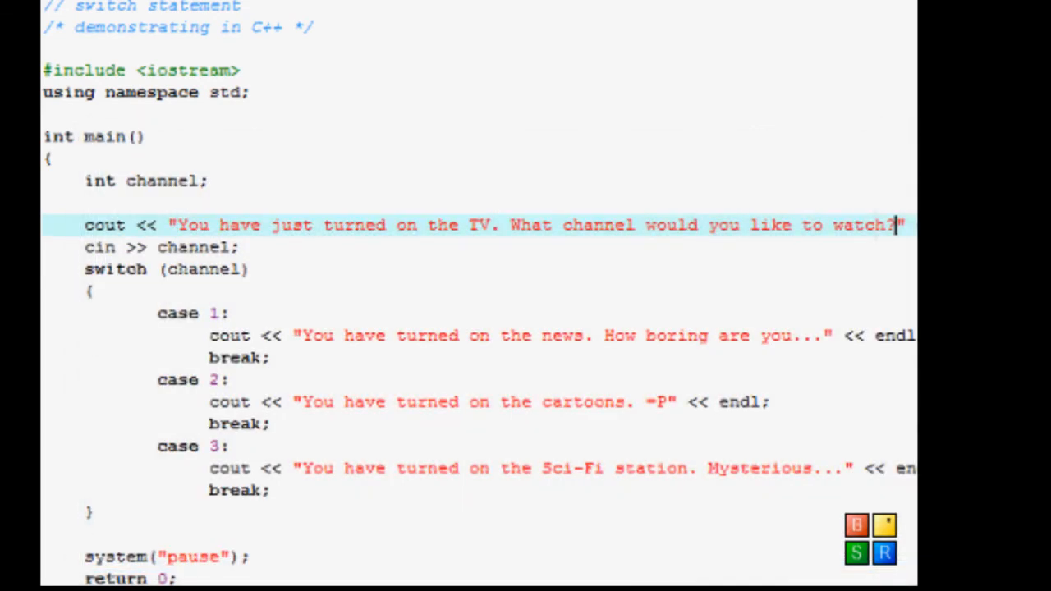
- Enter channel 958 in the console and submit it to finish the run
click(855, 552)
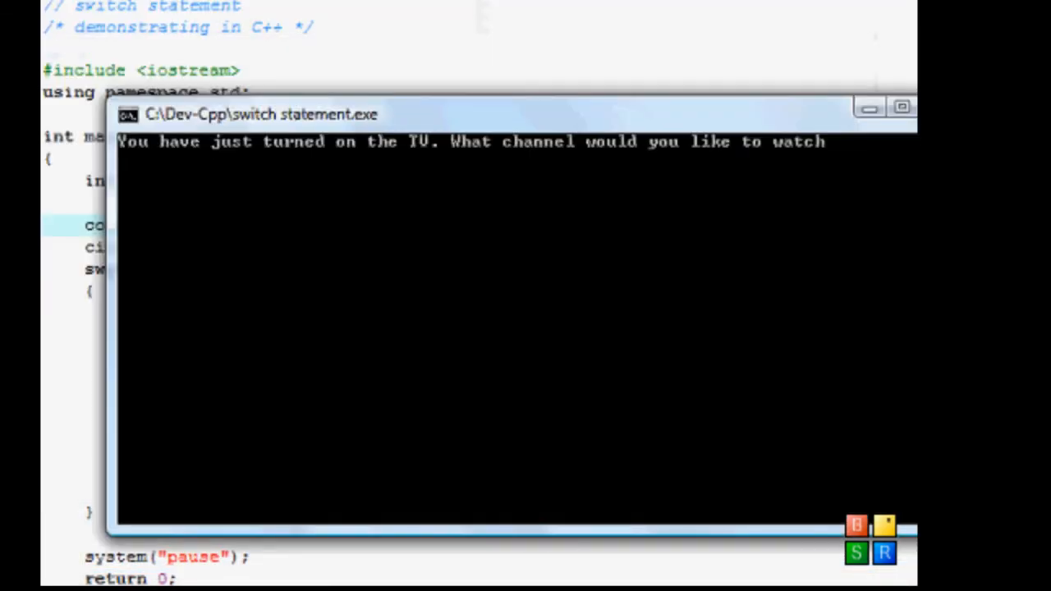
text(95)
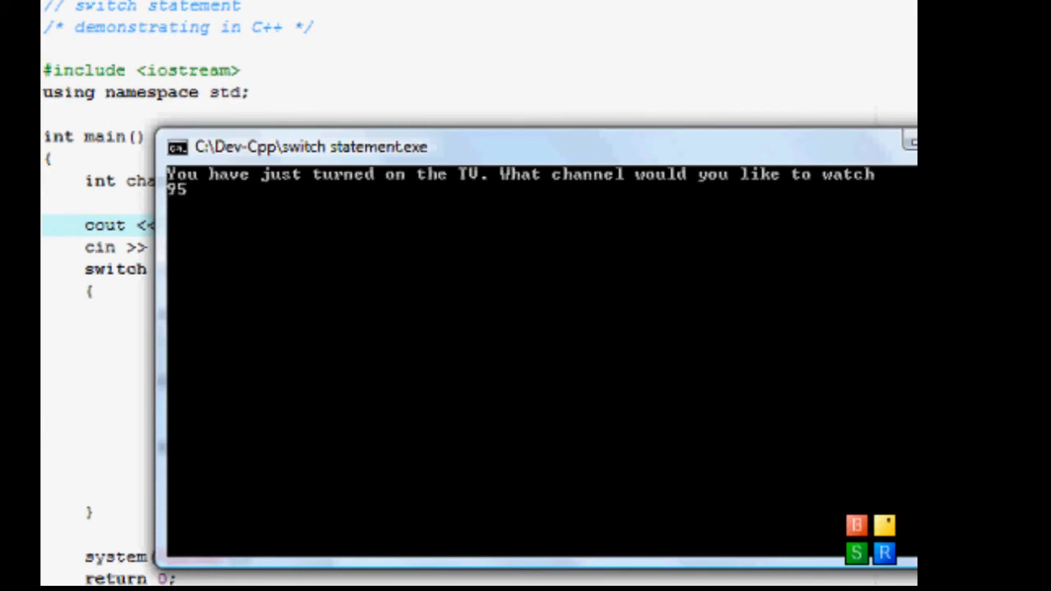
text(8)
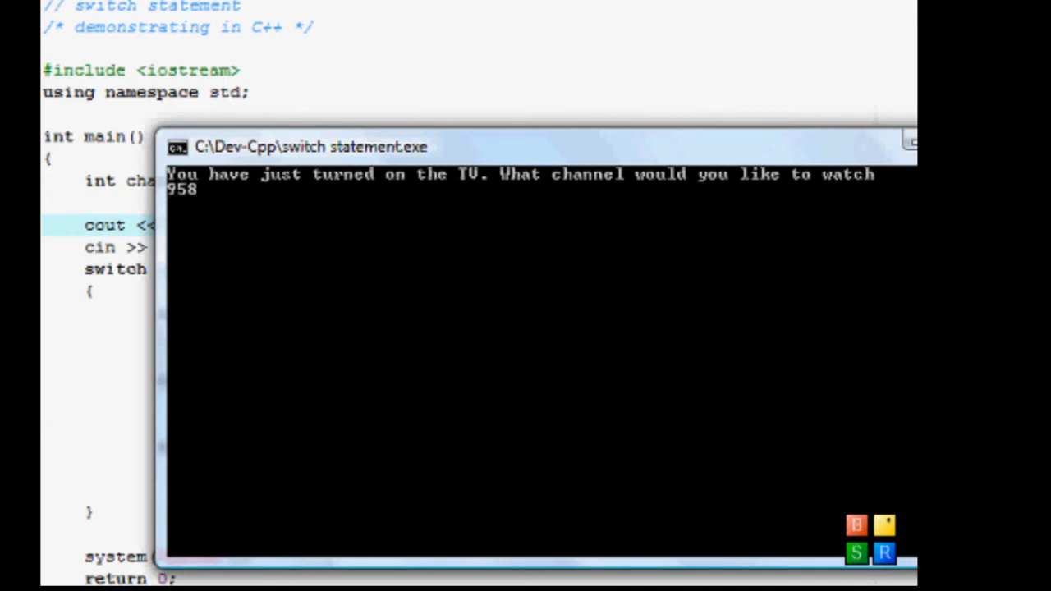
key(enter)
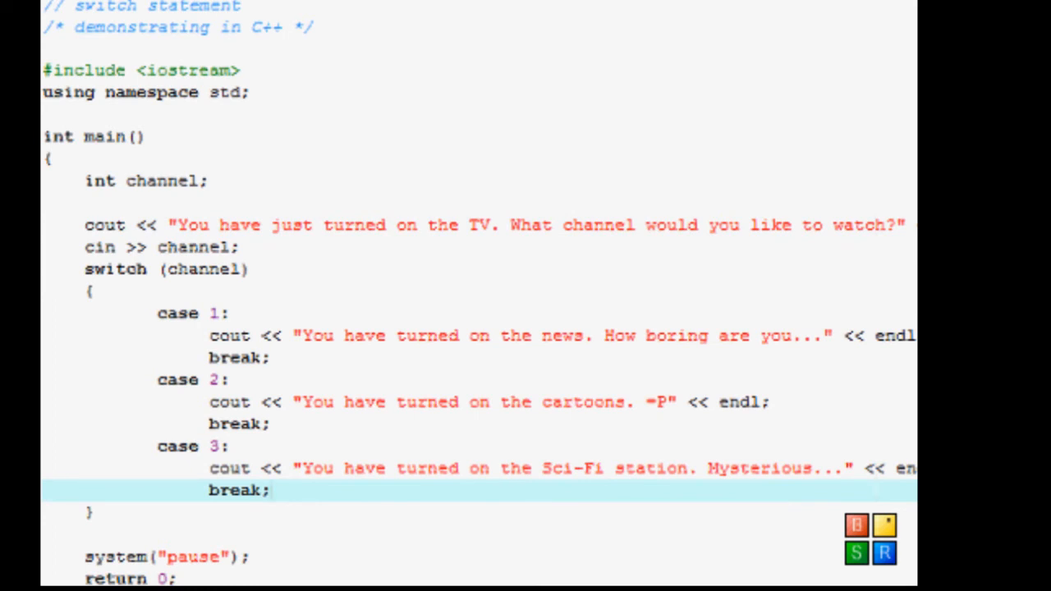
- Add a default: label on a new line after case 3's break
click(273, 490)
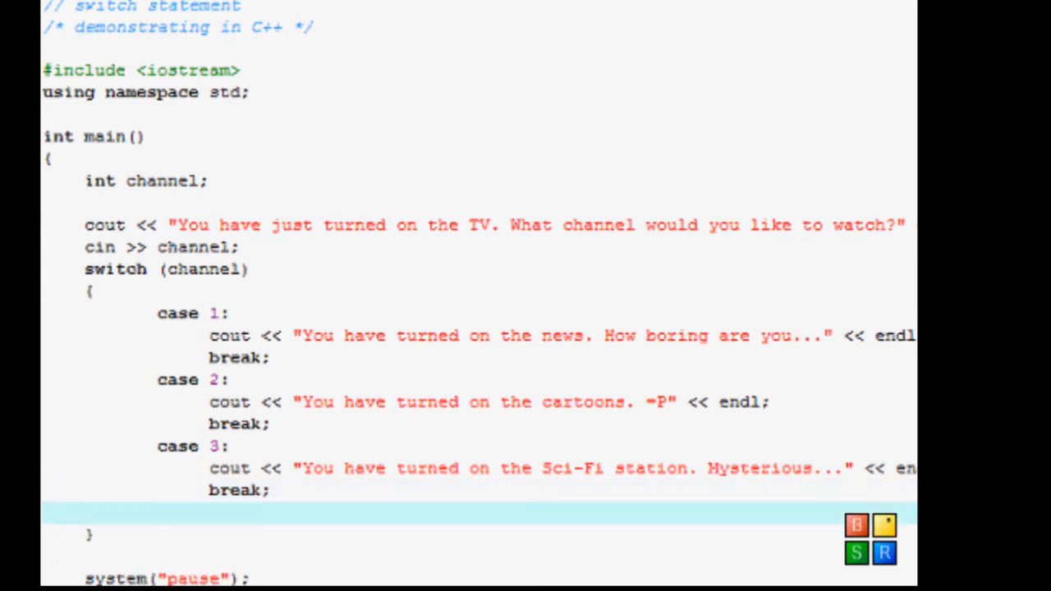
text(defa)
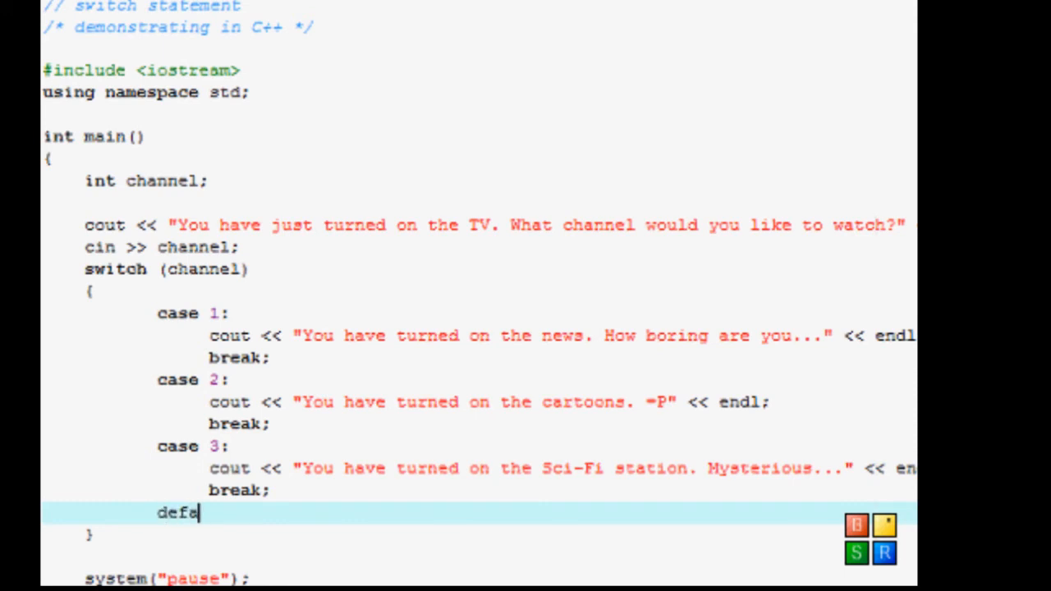
text(ult:)
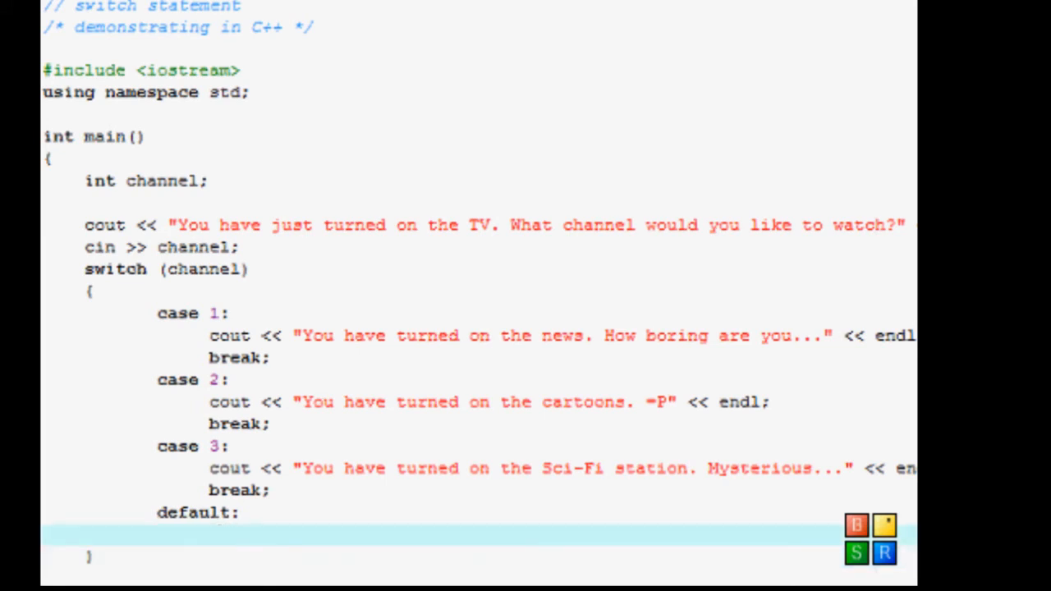
- Write the default cout message "There are only 3 channels. My God... the company is cheap"
text(cout)
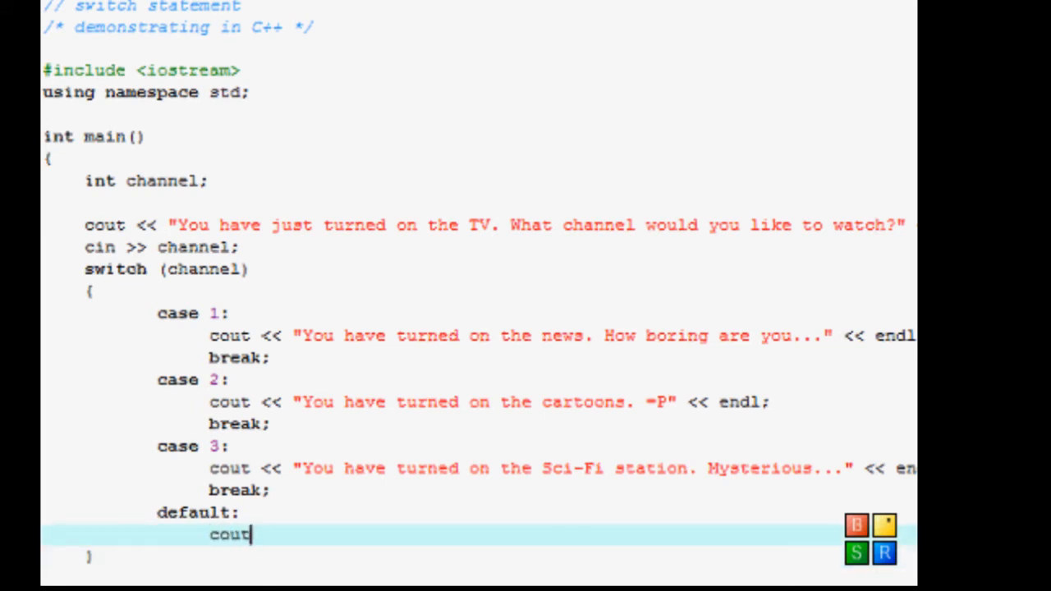
text(" ")
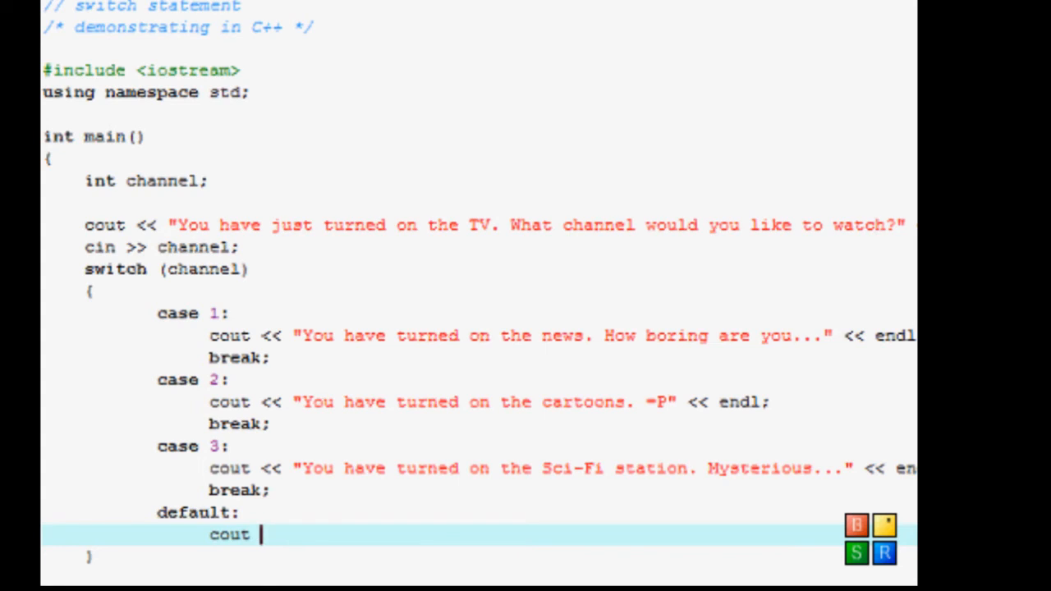
text(<< "There)
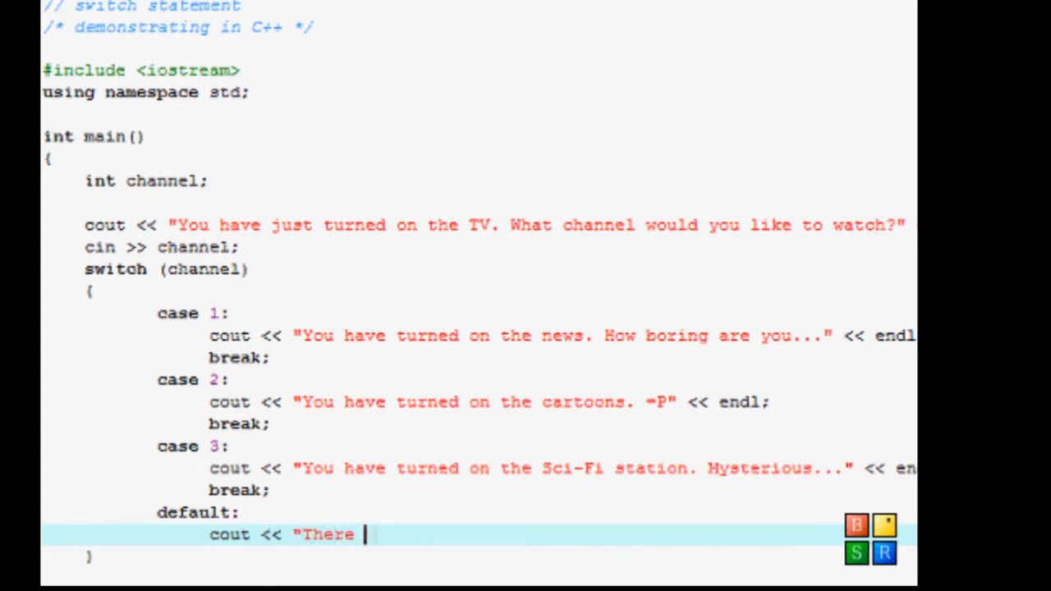
text(are only 3)
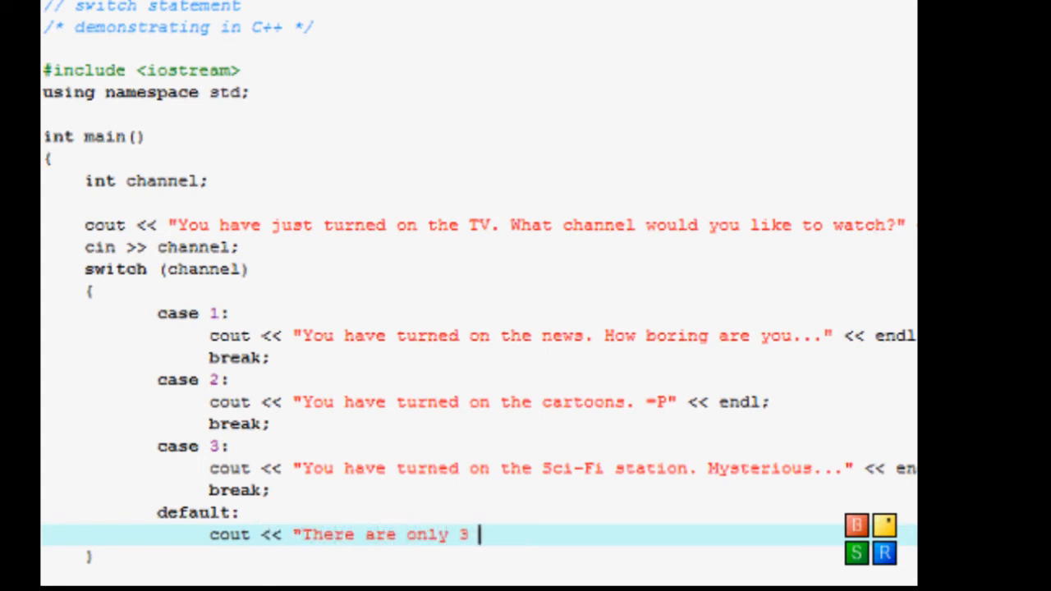
text(channels)
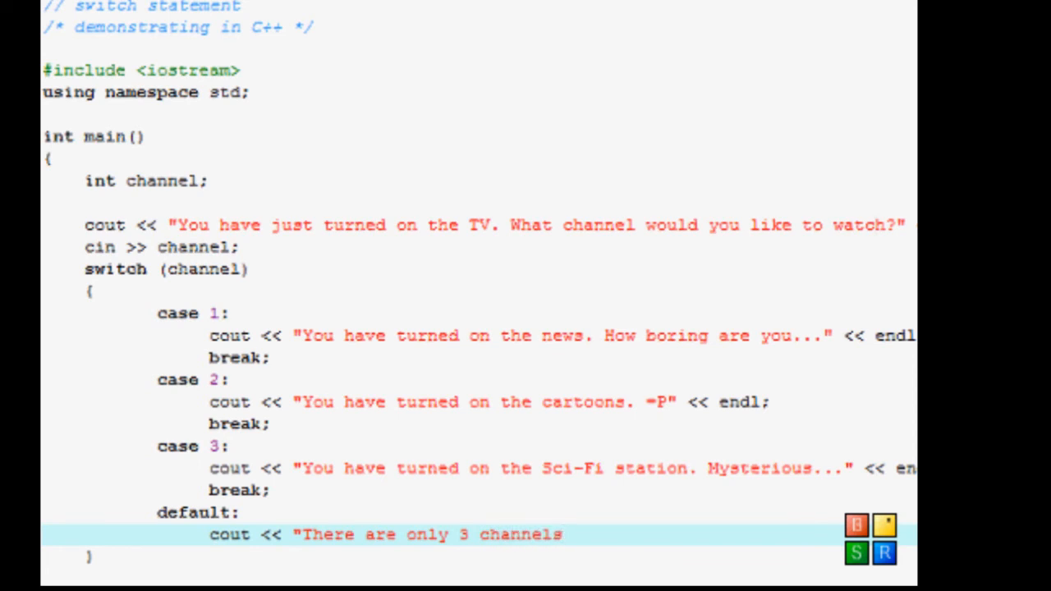
text(My God, t)
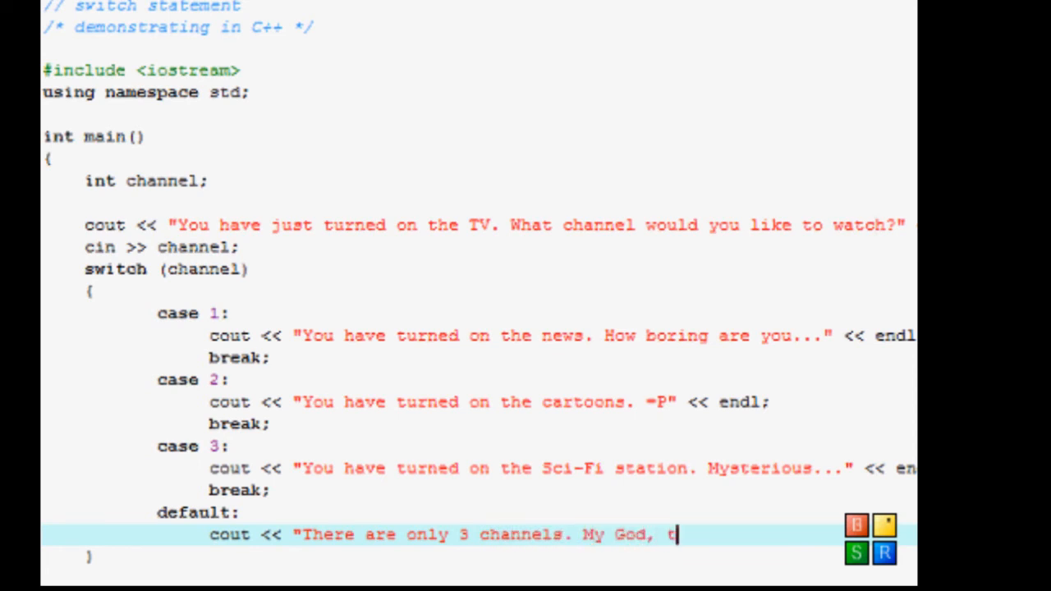
text(his)
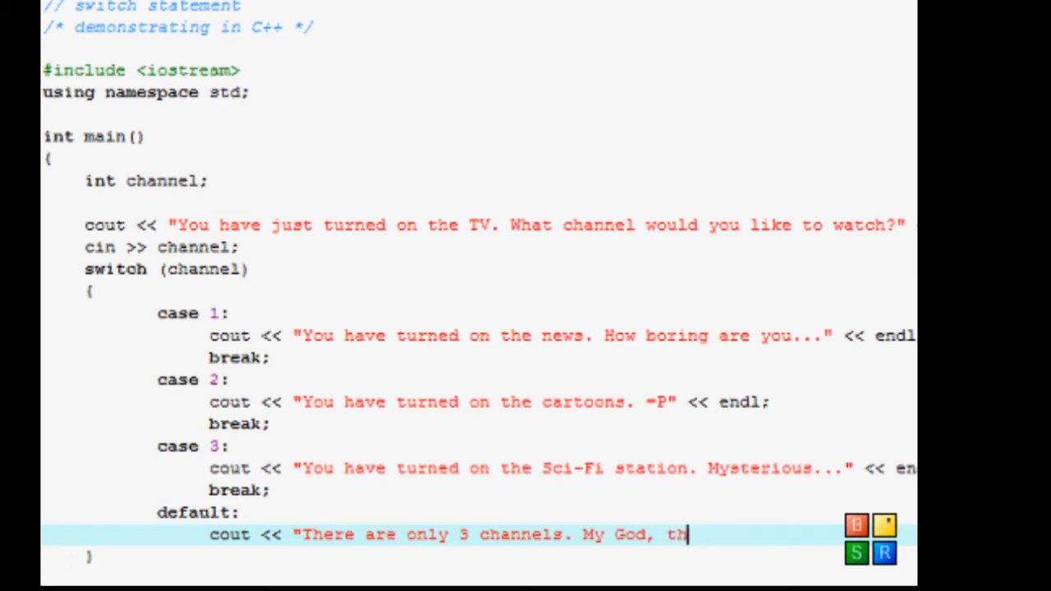
text(e company is ch)
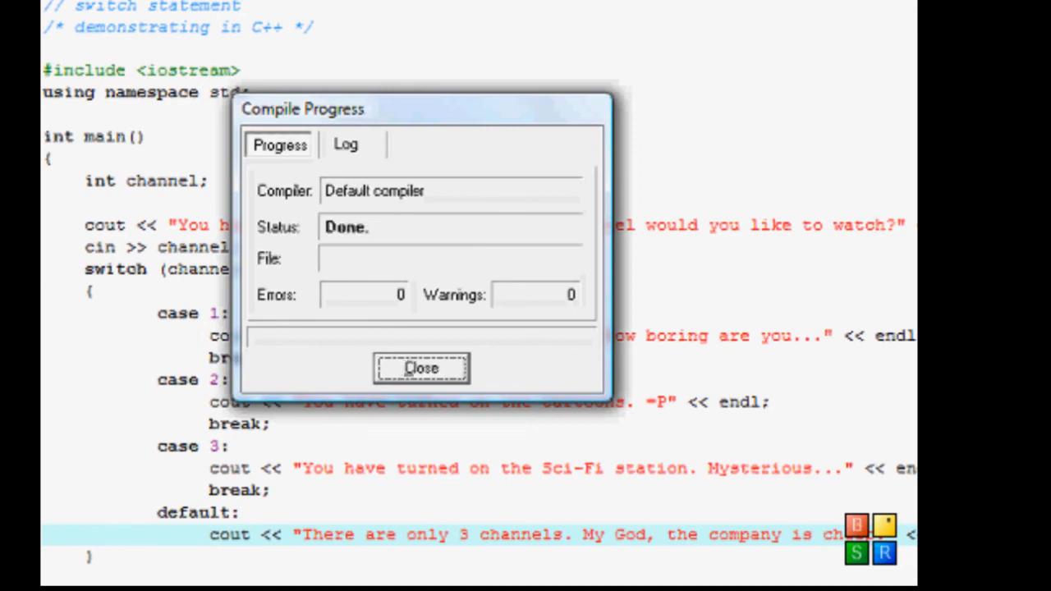
- Compile and run, enter channel 5465684 to get the only-3-channels message, then close the console
click(420, 368)
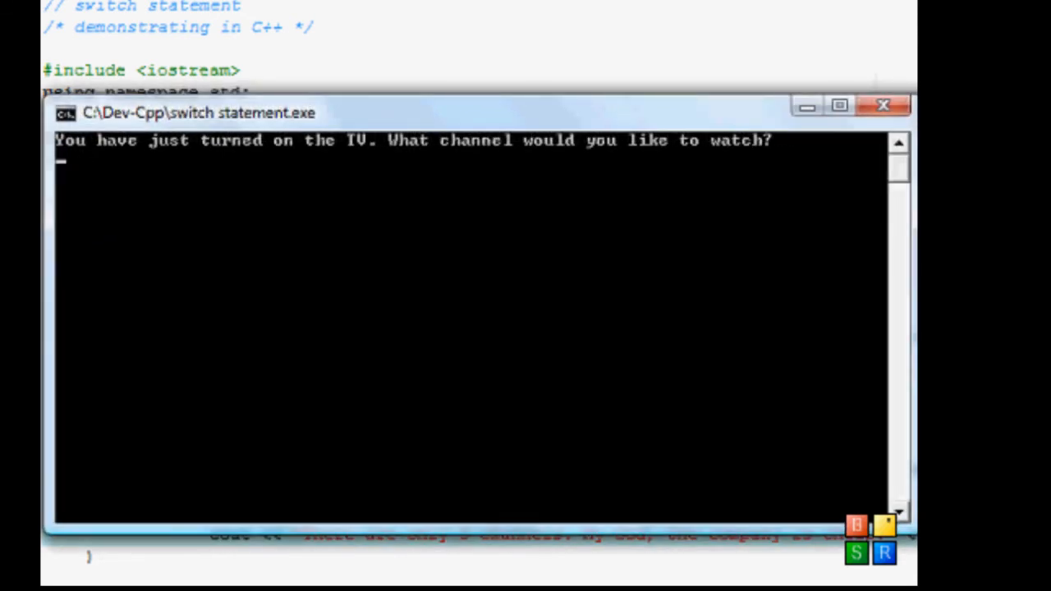
text(54656848541341854168541)
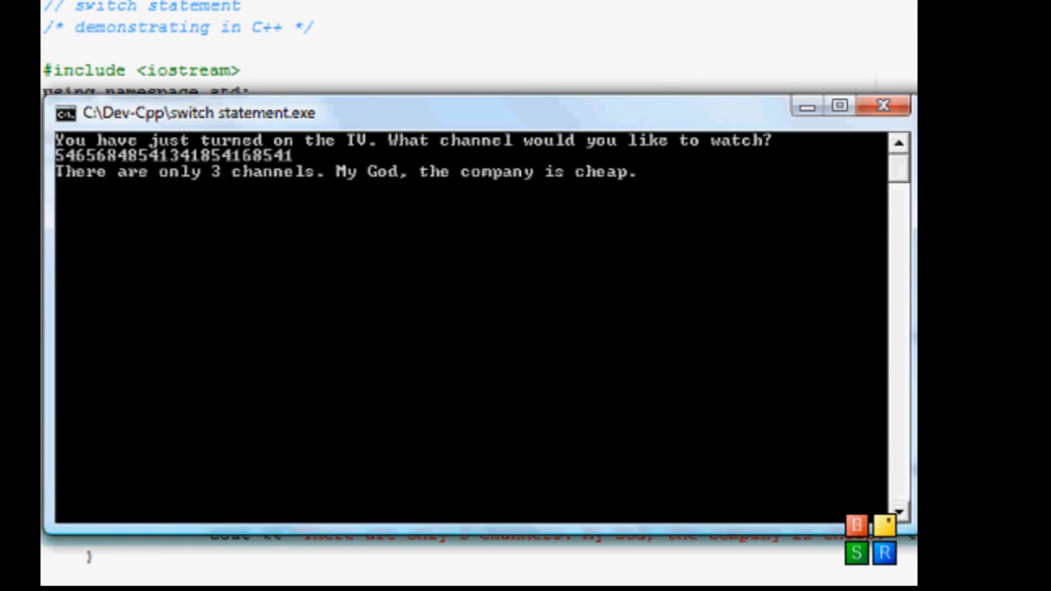
key(enter)
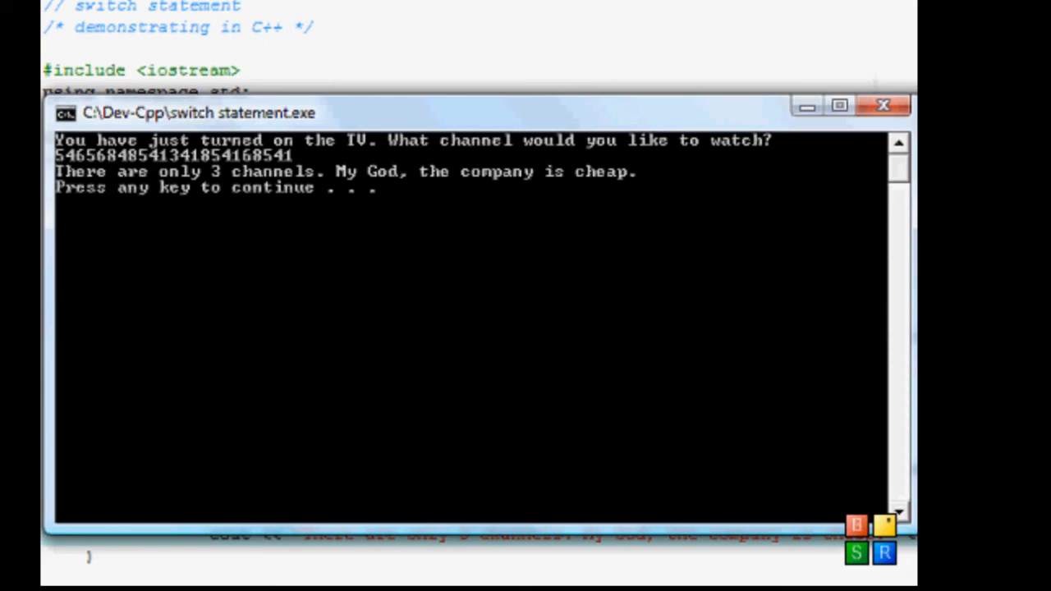
click(884, 105)
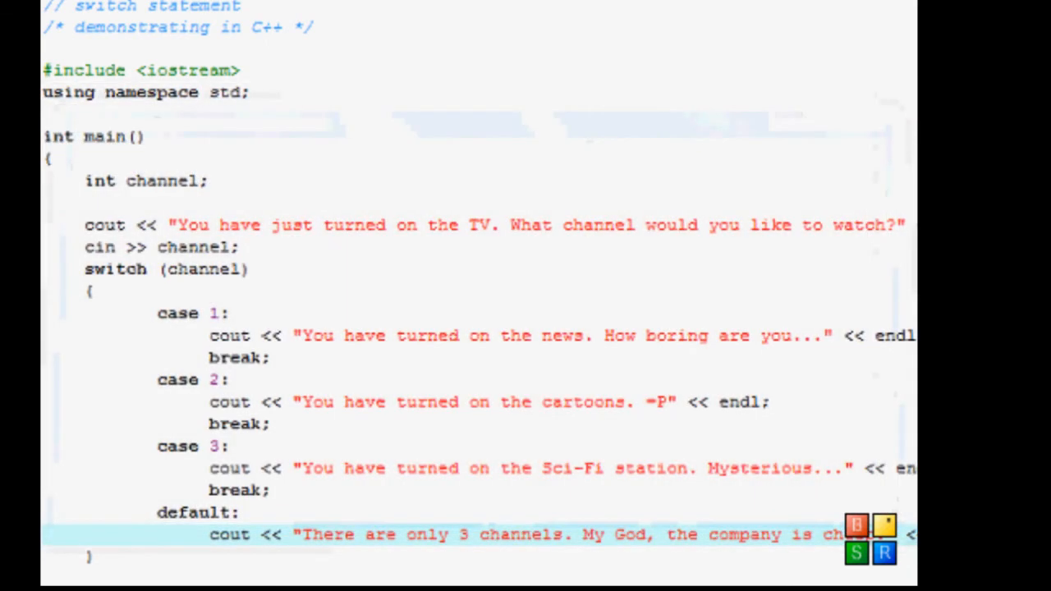
scroll(down, 3)
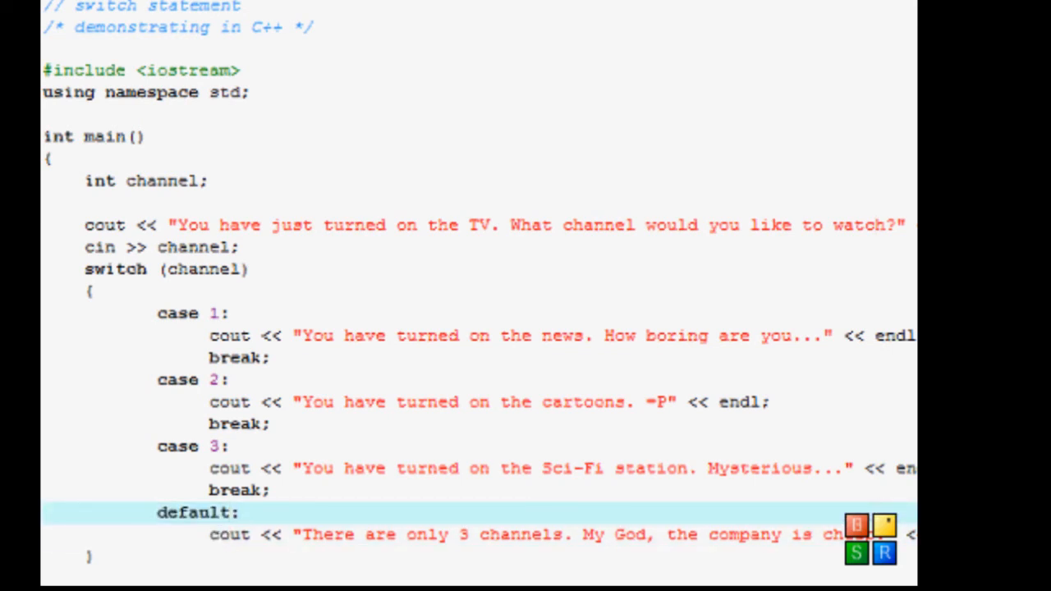
click(238, 512)
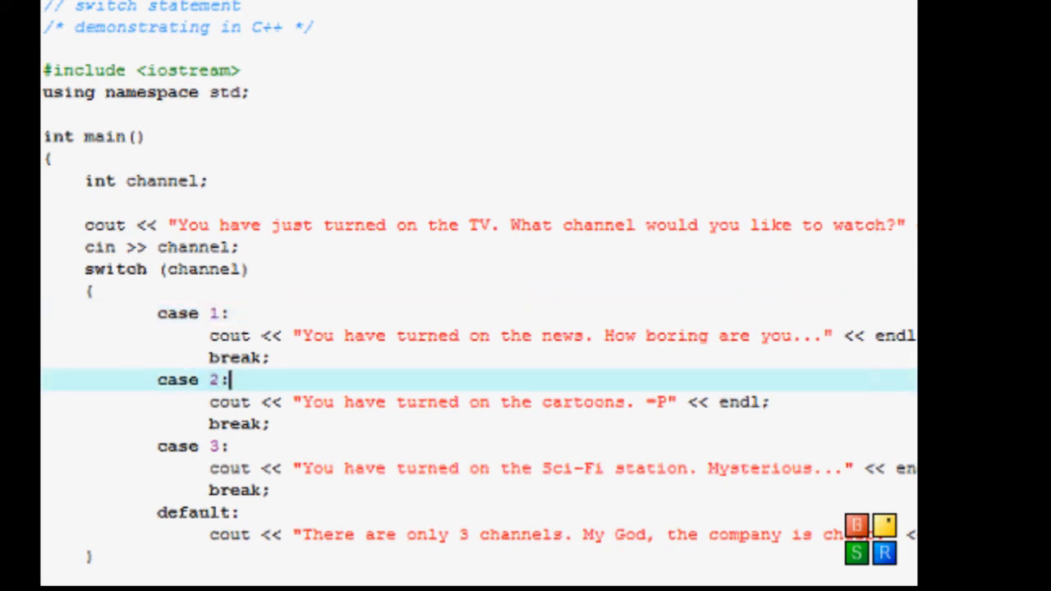
click(238, 424)
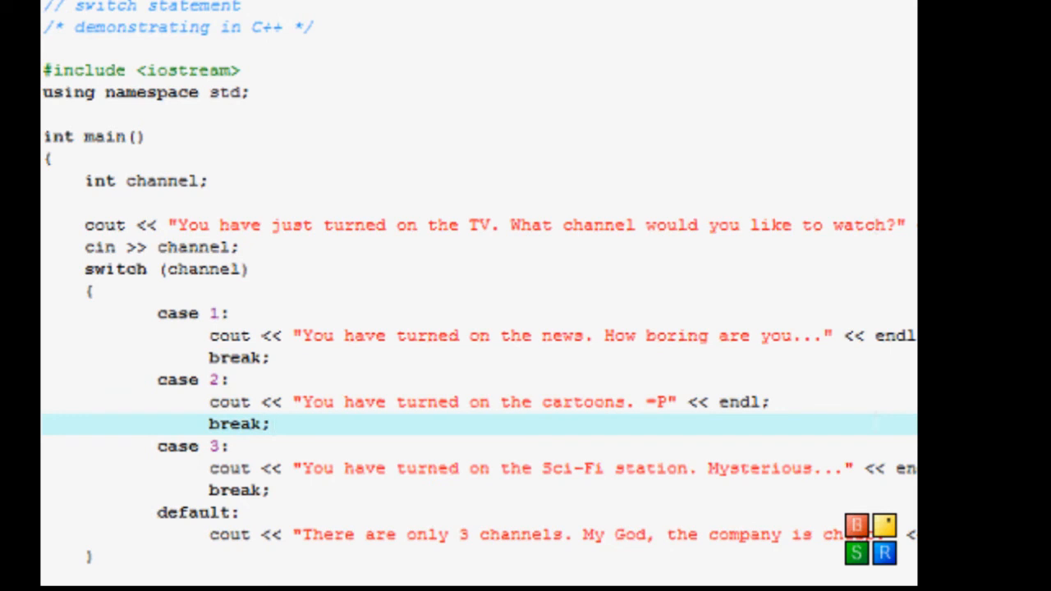
double_click(197, 512)
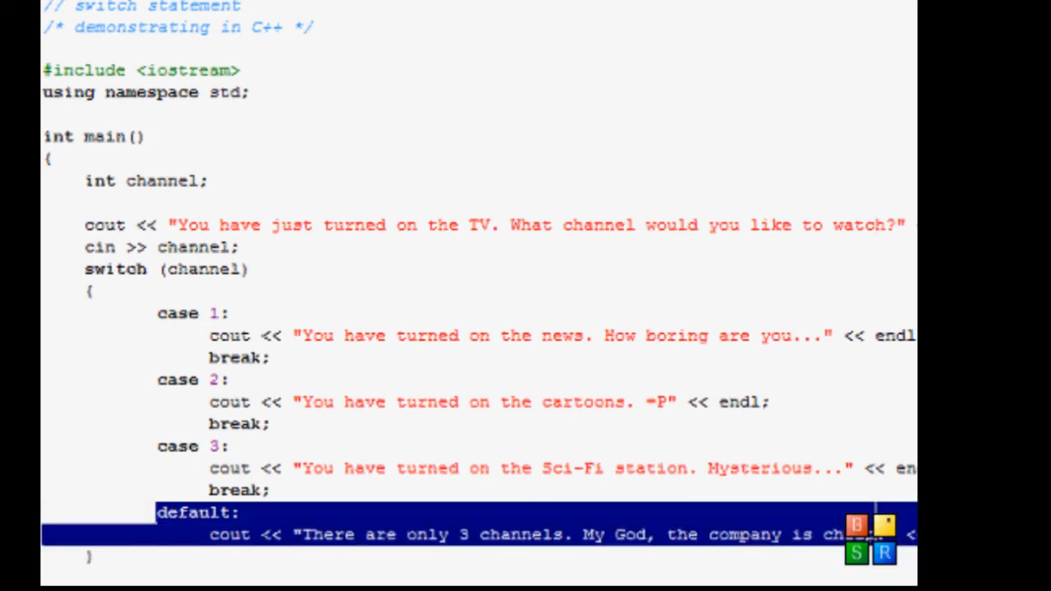
click(146, 246)
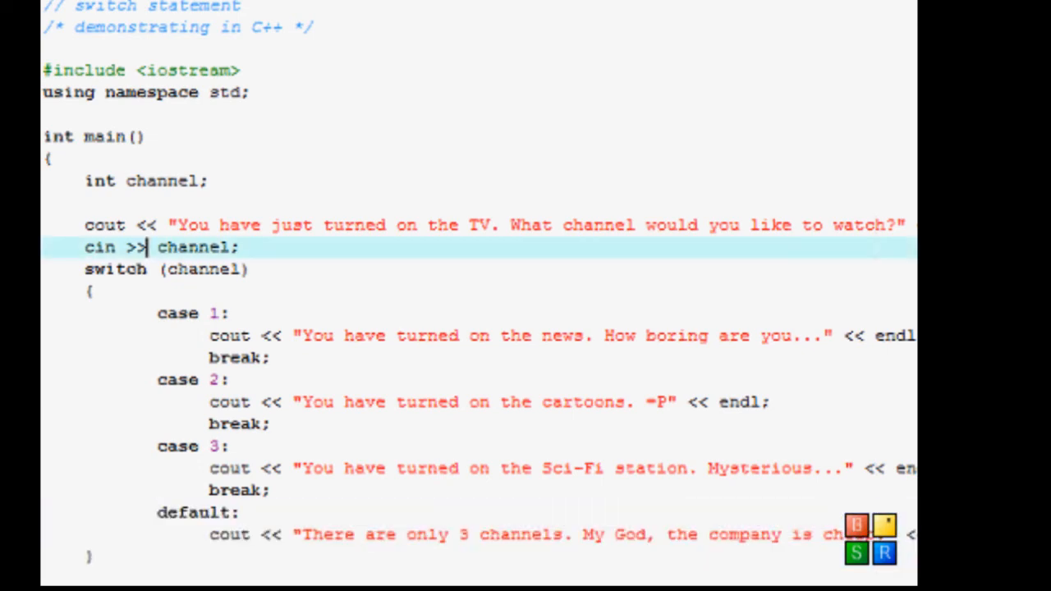
scroll(down, 3)
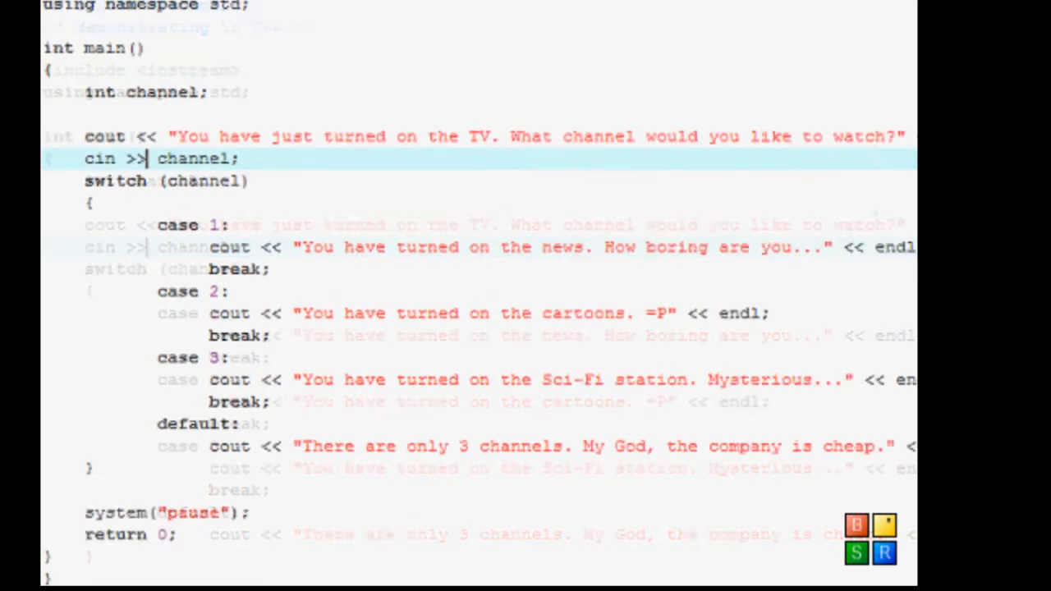
scroll(down, 3)
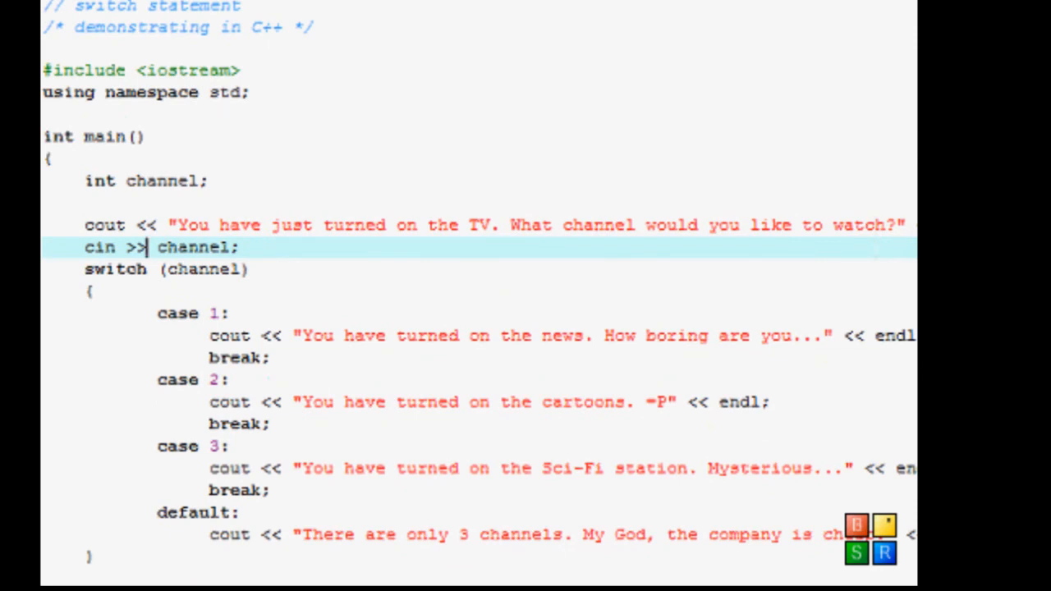